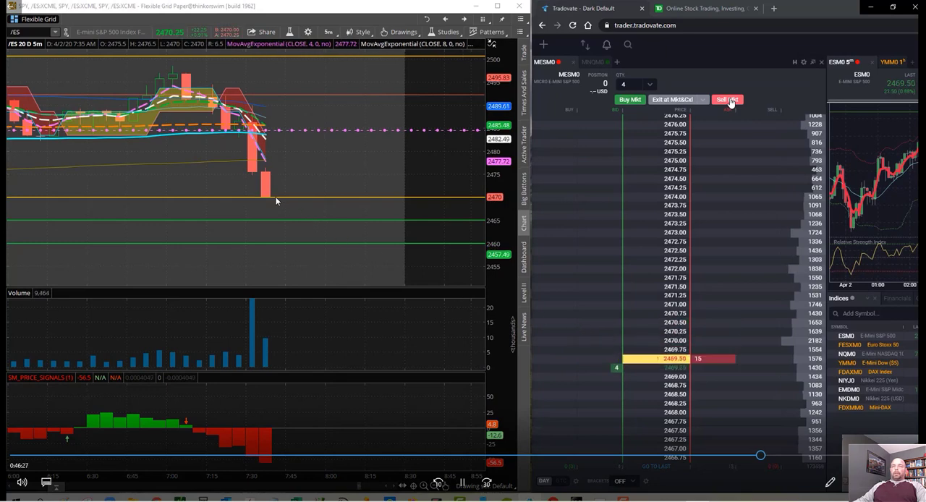
Sell micro E-mini S&P (MESM0) contracts at market in Tradovate to open a short position.
{"action": "left_click", "coordinate": [728, 99]}
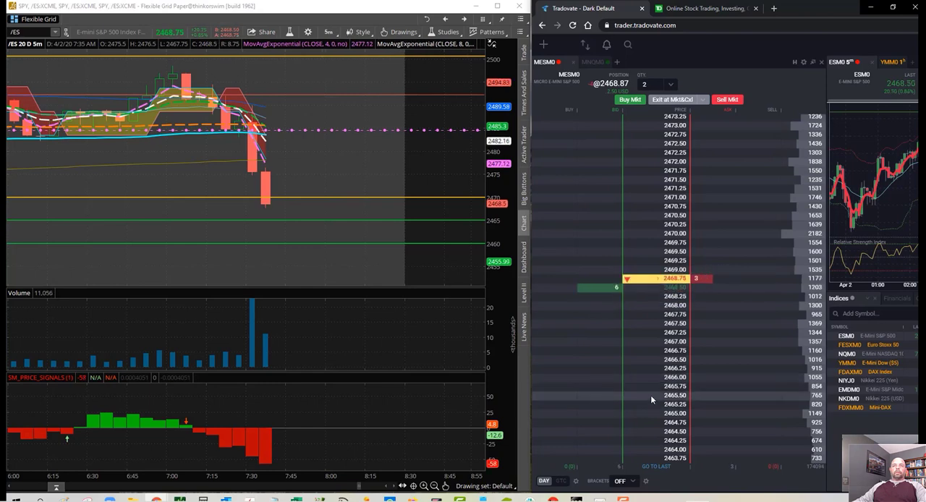
{"action": "left_click", "coordinate": [630, 99]}
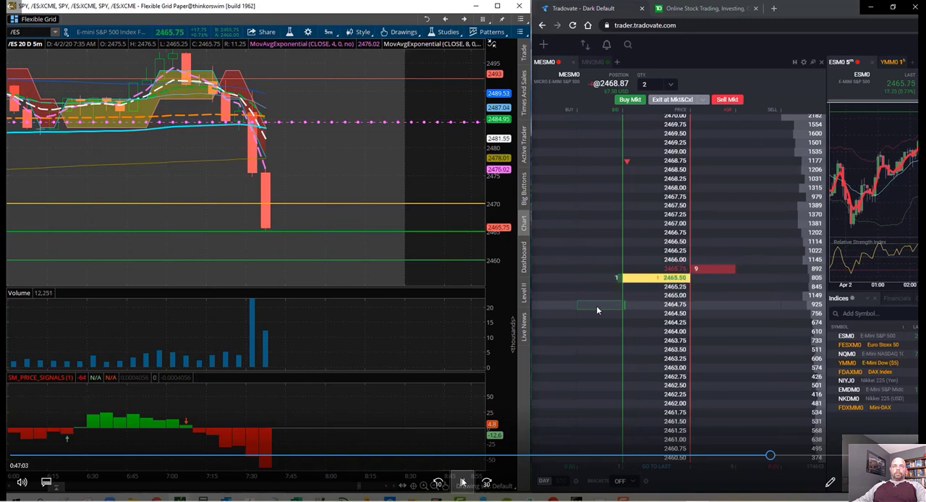
{"action": "left_click", "coordinate": [593, 295]}
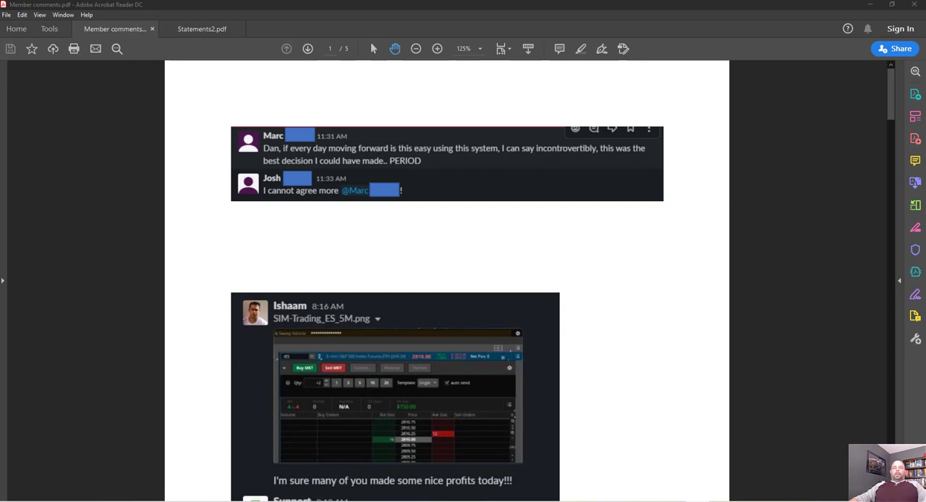
{"action": "mouse_move", "coordinate": [108, 150]}
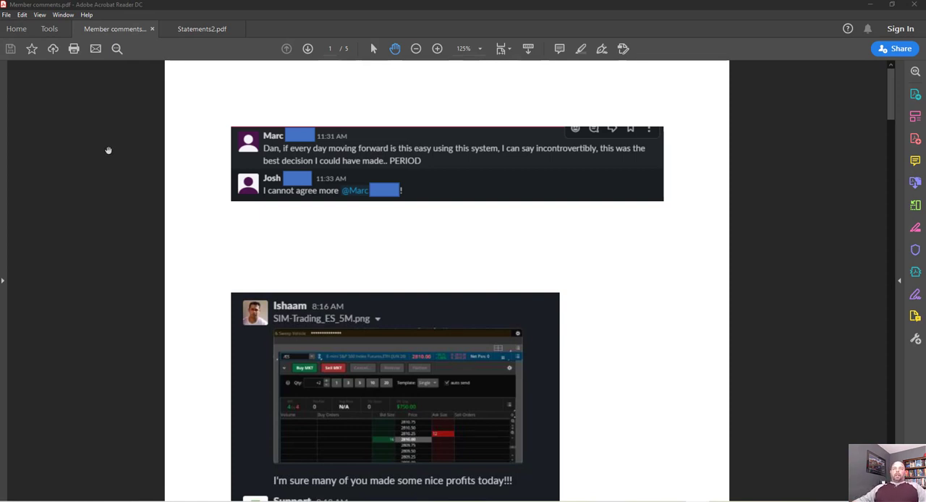
{"action": "mouse_move", "coordinate": [158, 172]}
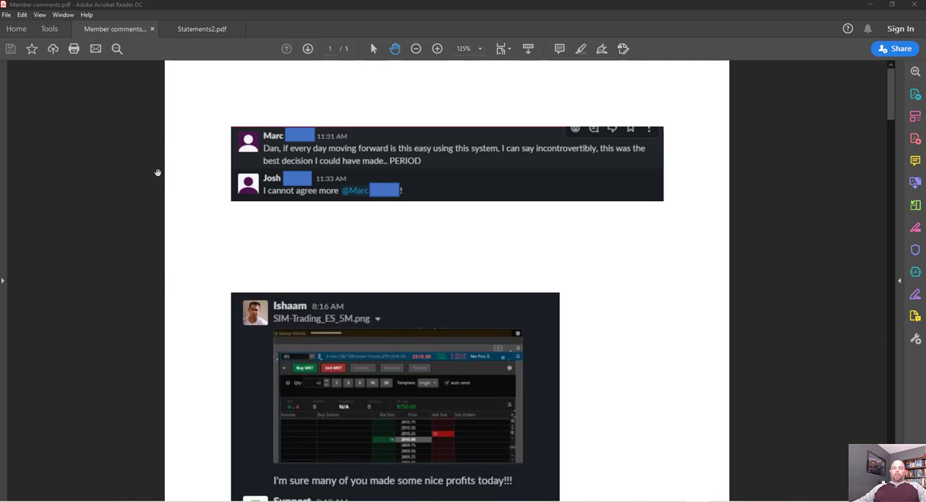
{"action": "mouse_move", "coordinate": [423, 106]}
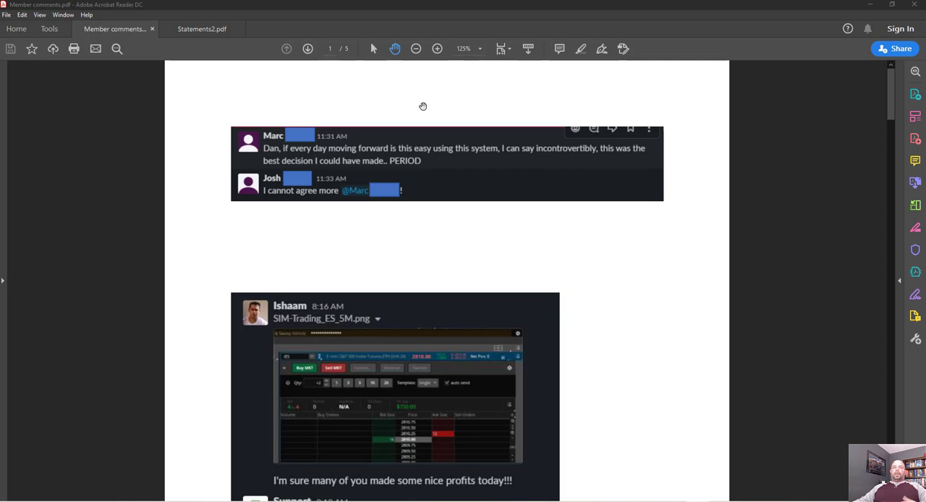
{"action": "mouse_move", "coordinate": [409, 224]}
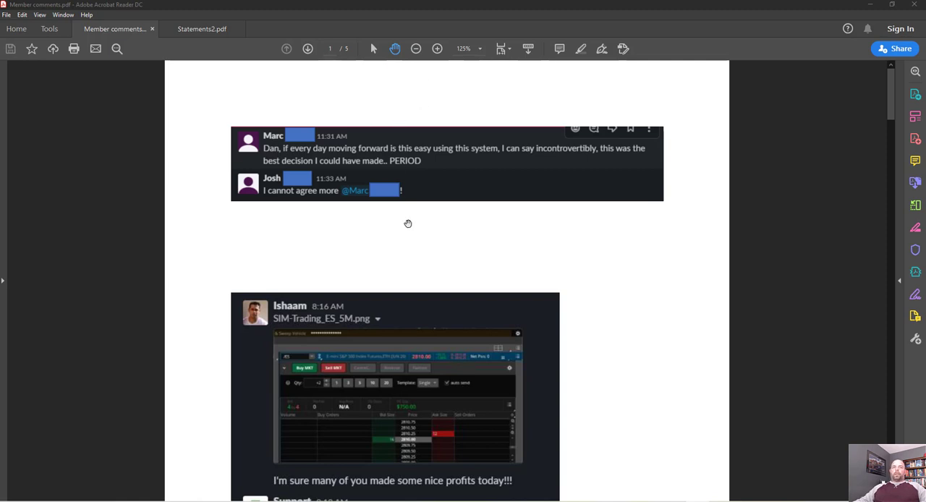
{"action": "mouse_move", "coordinate": [476, 242]}
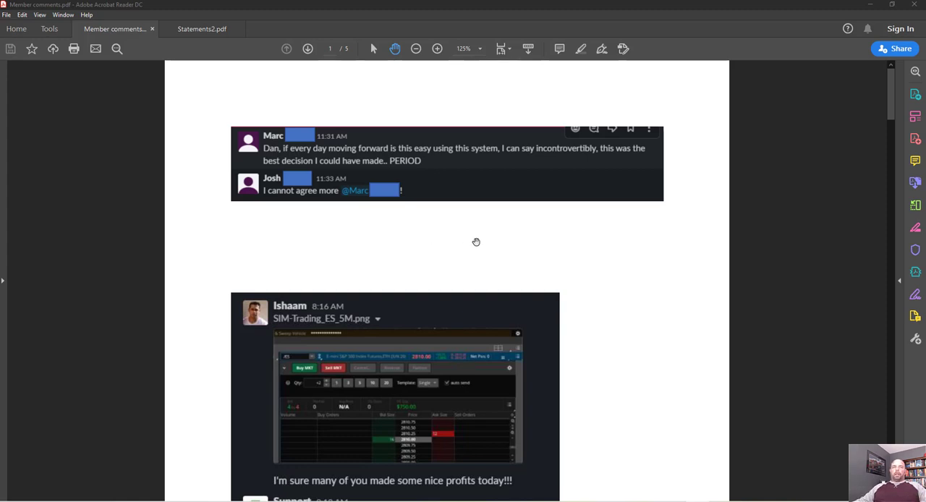
{"action": "mouse_move", "coordinate": [485, 252]}
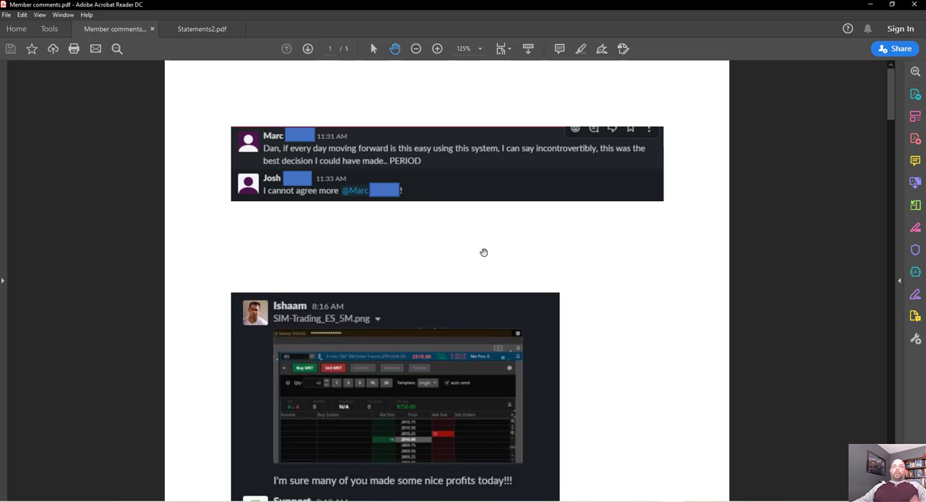
{"action": "mouse_move", "coordinate": [279, 166]}
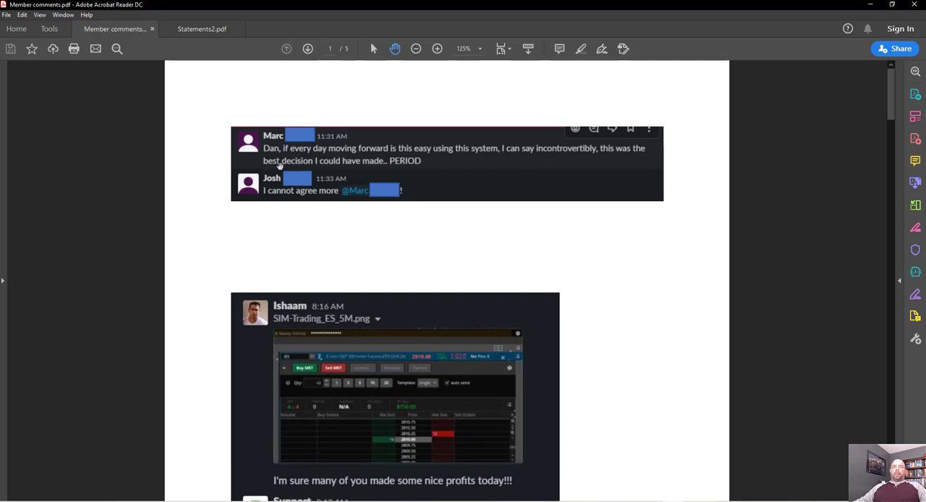
{"action": "mouse_move", "coordinate": [513, 169]}
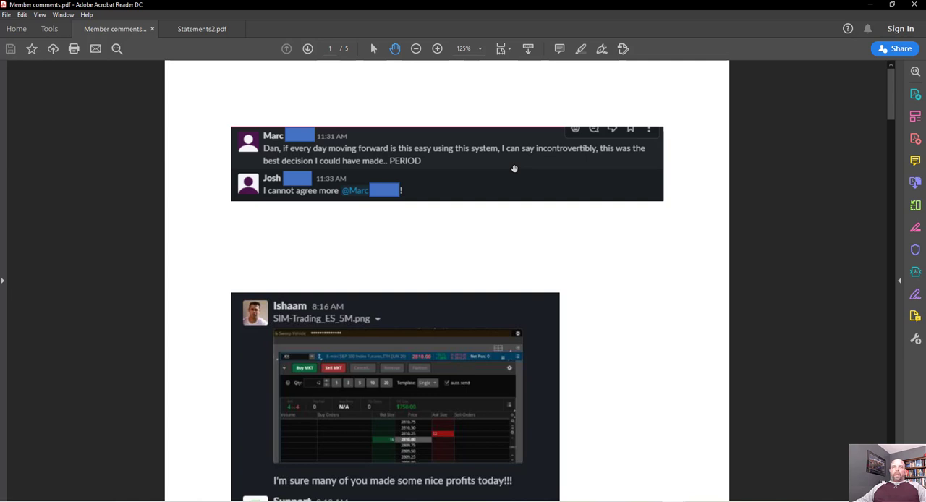
Scroll page 1 of Member comments, enlarge the screenshot, and reach page 2's $63.02 summary.
{"action": "scroll", "scroll_direction": "down", "scroll_amount": 3}
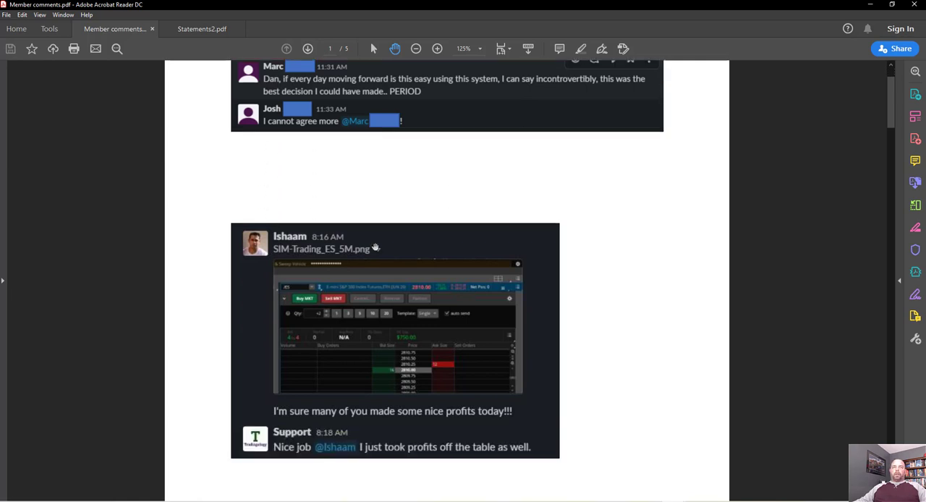
{"action": "scroll", "scroll_direction": "down", "scroll_amount": 3}
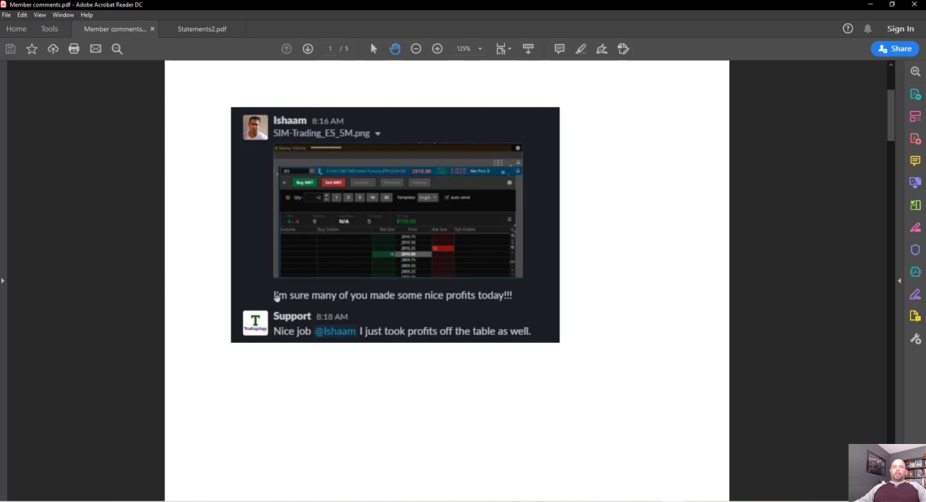
{"action": "mouse_move", "coordinate": [405, 257]}
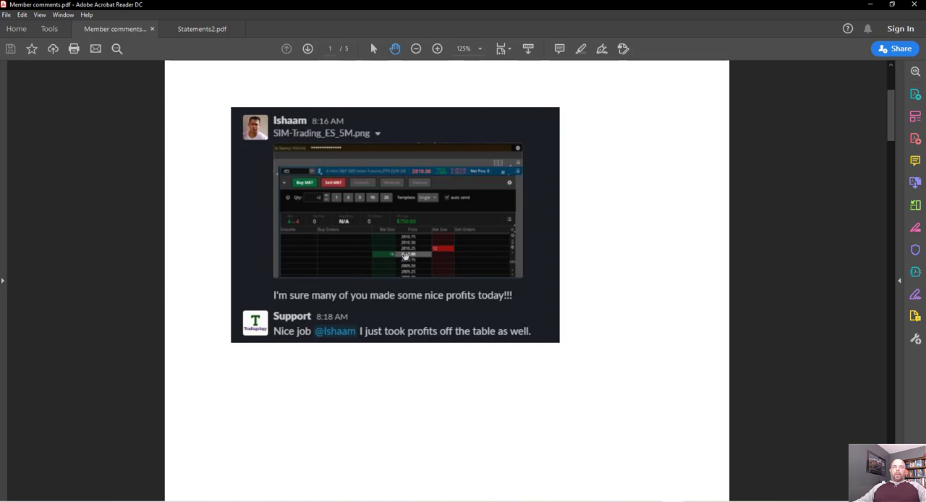
{"action": "left_click", "coordinate": [437, 49]}
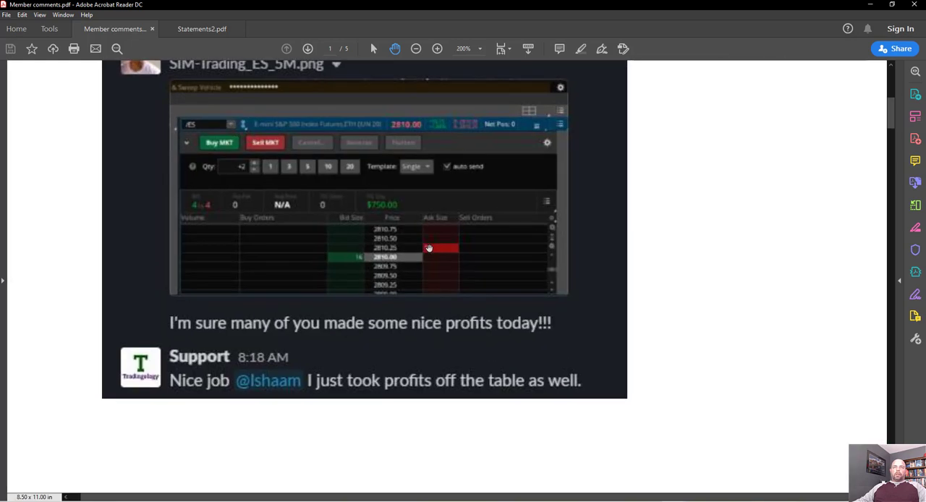
{"action": "left_click", "coordinate": [437, 49]}
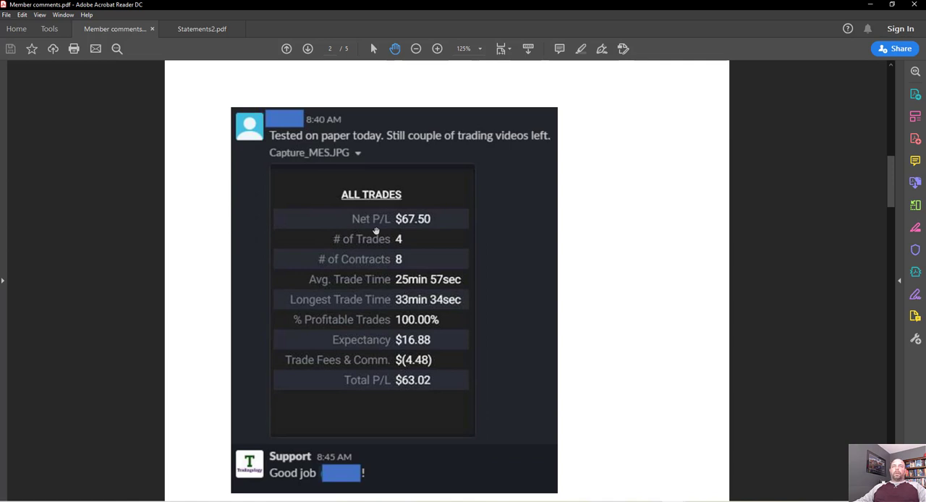
{"action": "mouse_move", "coordinate": [501, 162]}
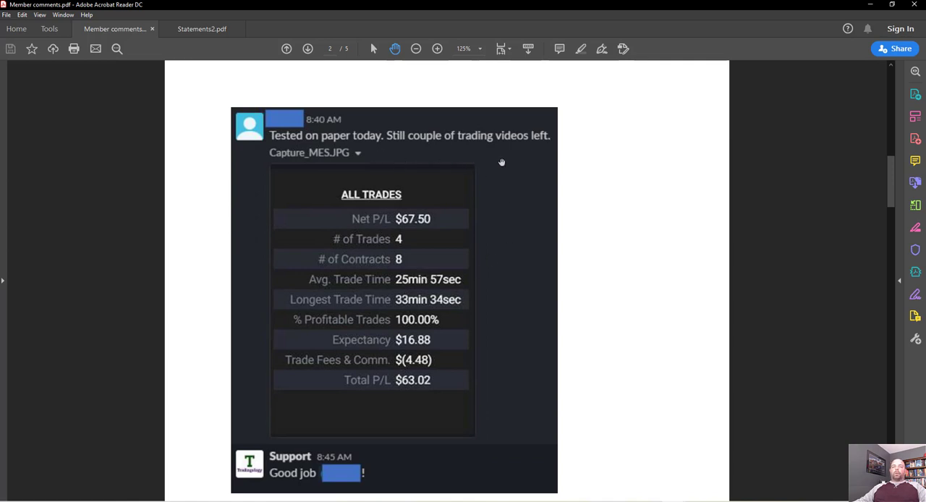
{"action": "scroll", "scroll_direction": "down", "scroll_amount": 3}
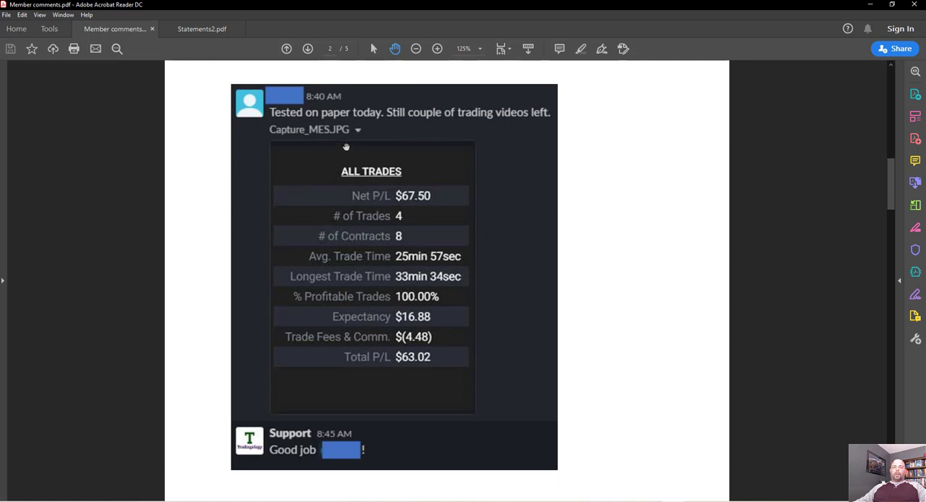
{"action": "mouse_move", "coordinate": [456, 233]}
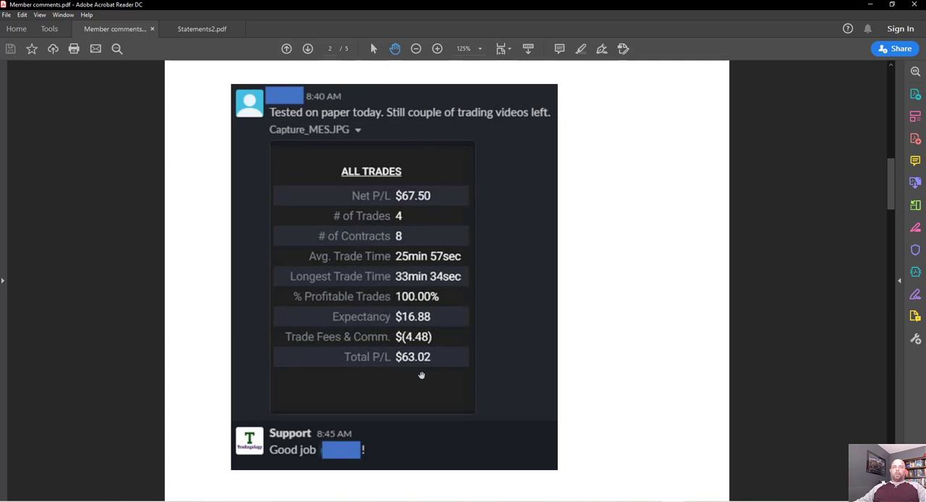
{"action": "scroll", "scroll_direction": "down", "scroll_amount": 3}
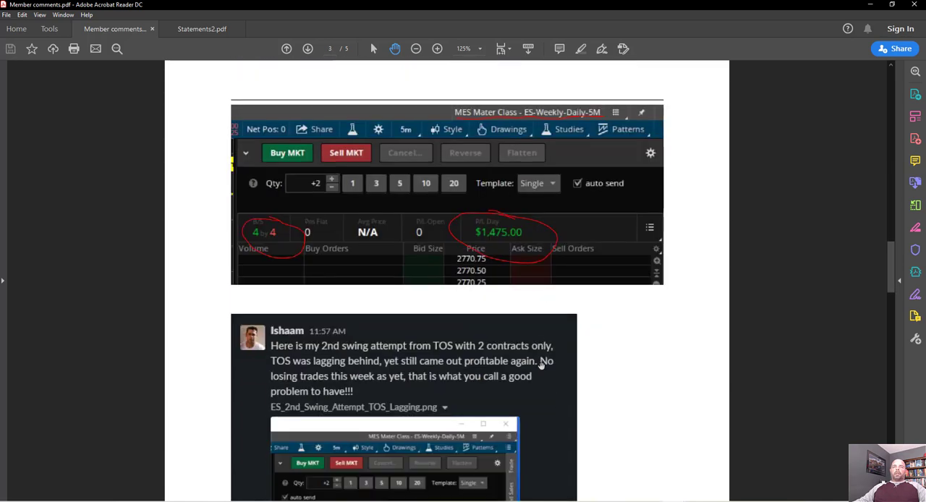
Scroll page 3 down to Ishaam's second swing-attempt post showing $1,750.00 day P/L.
{"action": "scroll", "scroll_direction": "down", "scroll_amount": 3}
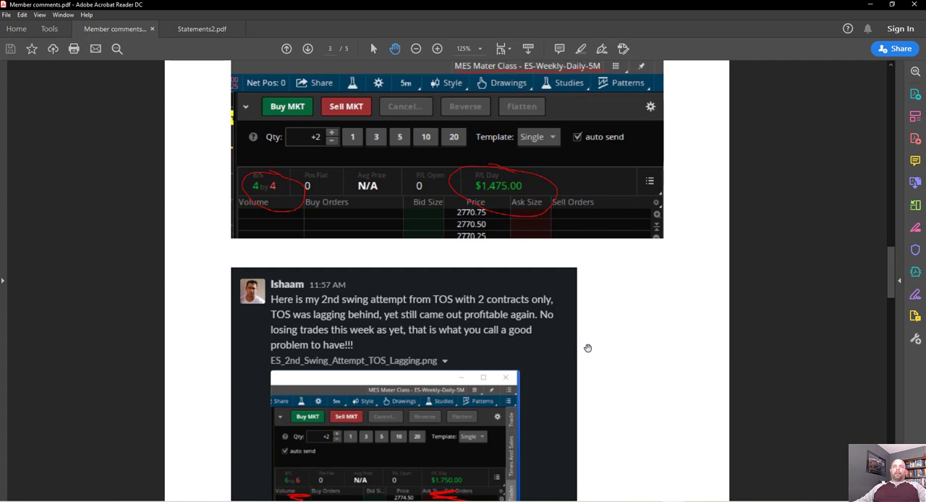
{"action": "mouse_move", "coordinate": [491, 211]}
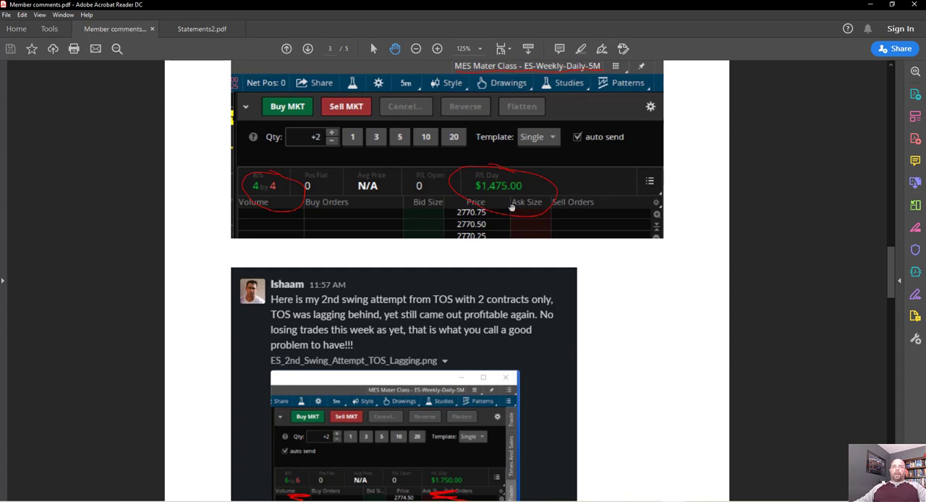
{"action": "scroll", "scroll_direction": "down", "scroll_amount": 3}
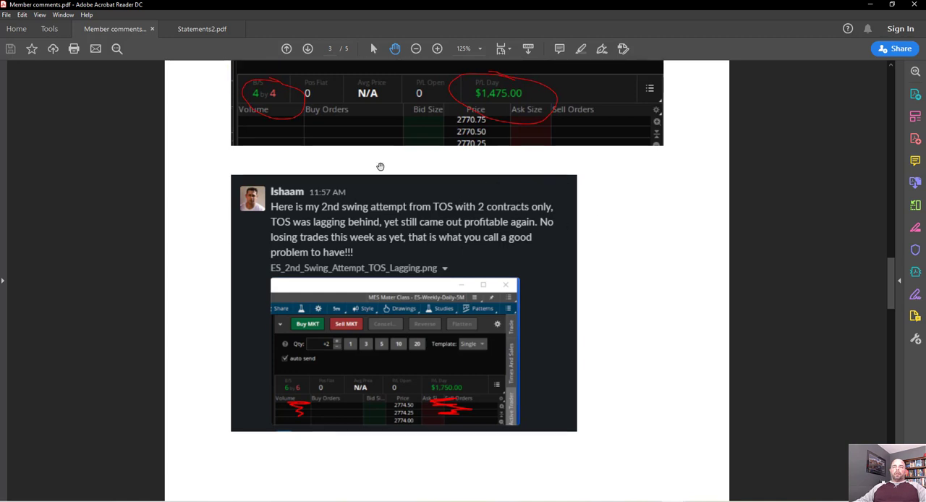
{"action": "mouse_move", "coordinate": [365, 213]}
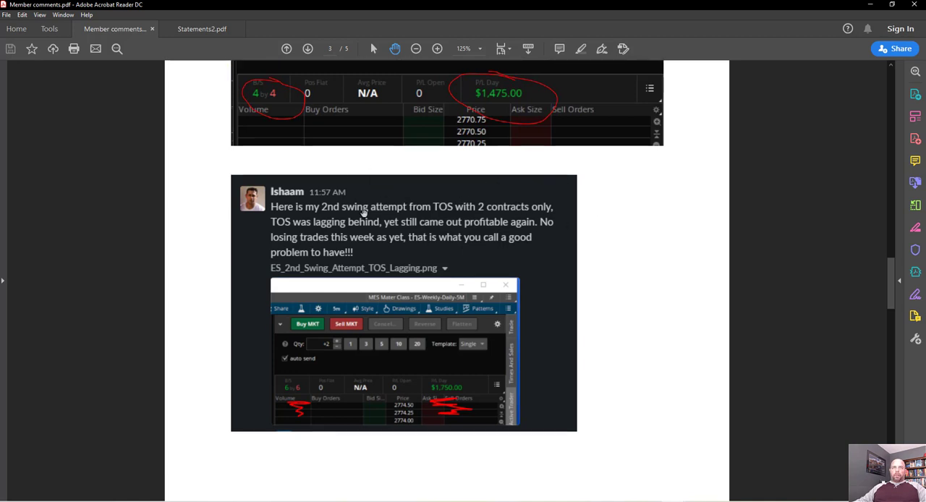
{"action": "mouse_move", "coordinate": [492, 220]}
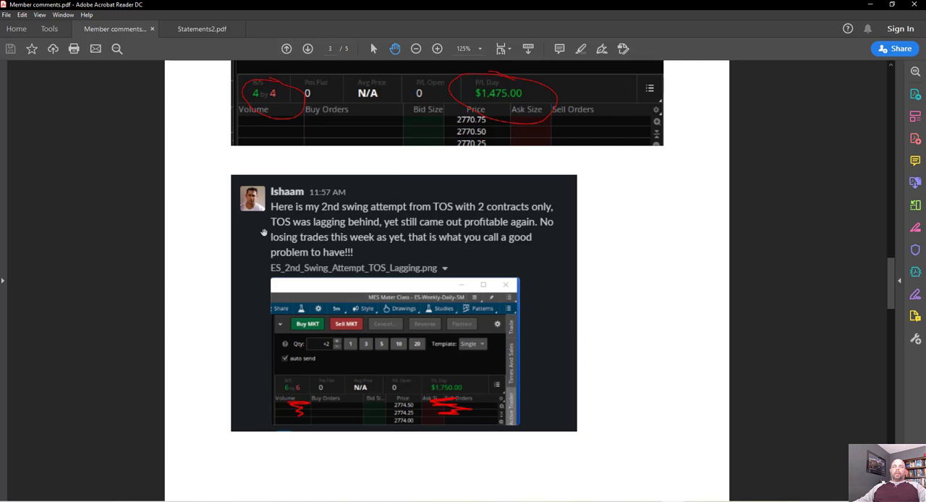
{"action": "mouse_move", "coordinate": [471, 267]}
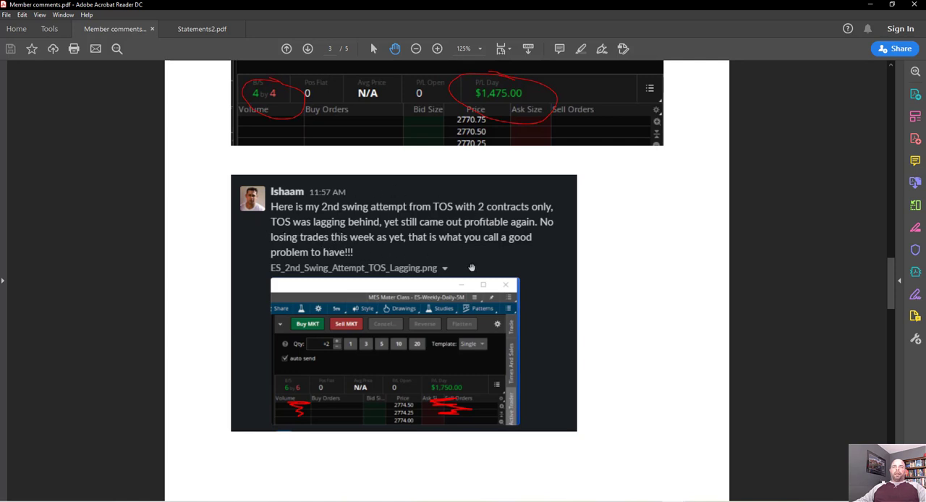
{"action": "mouse_move", "coordinate": [426, 396]}
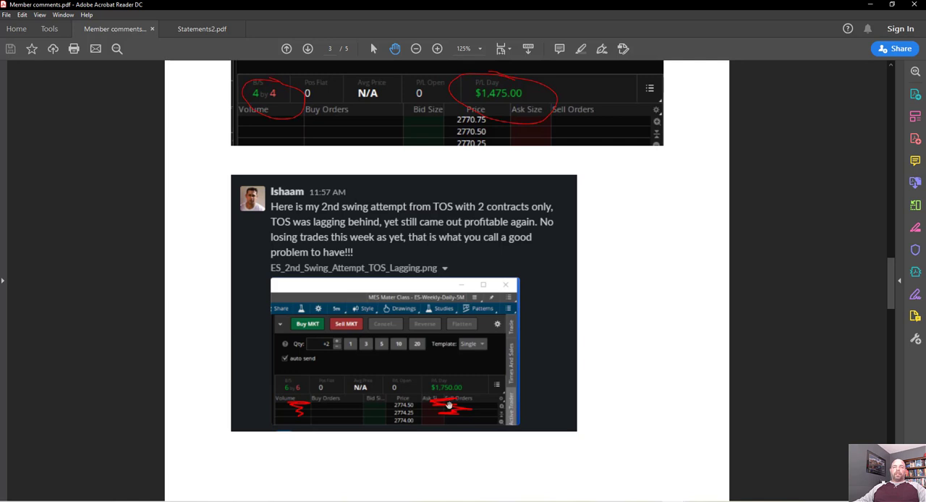
{"action": "scroll", "scroll_direction": "down", "scroll_amount": 3}
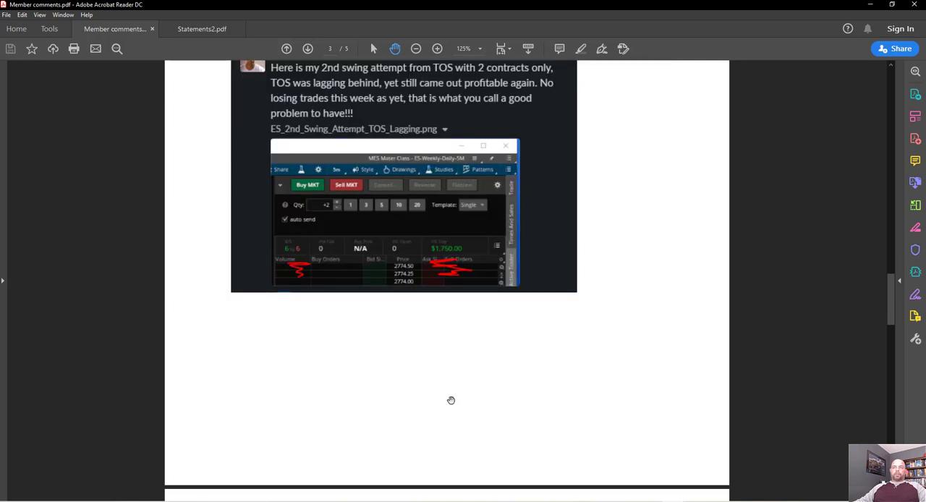
Scroll through pages 4 and 5 to the final comment about a 76% increase.
{"action": "scroll", "scroll_direction": "down", "scroll_amount": 3}
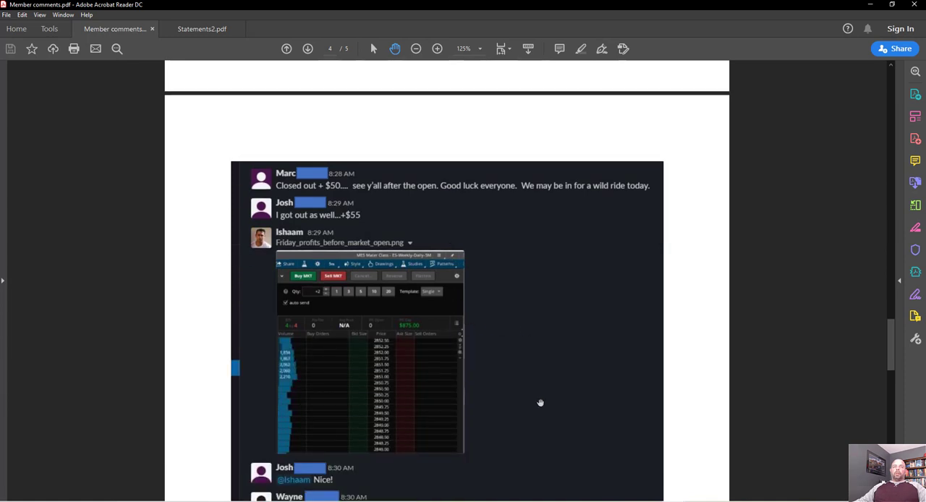
{"action": "scroll", "scroll_direction": "down", "scroll_amount": 3}
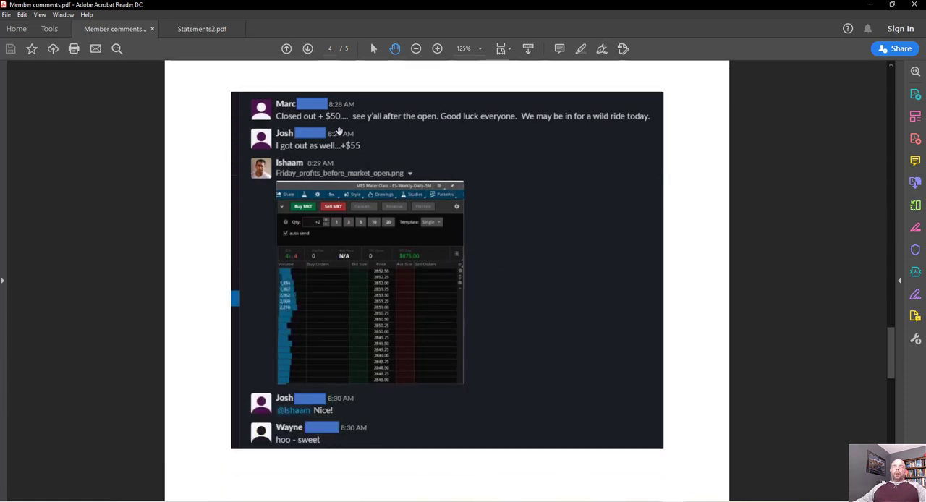
{"action": "mouse_move", "coordinate": [454, 142]}
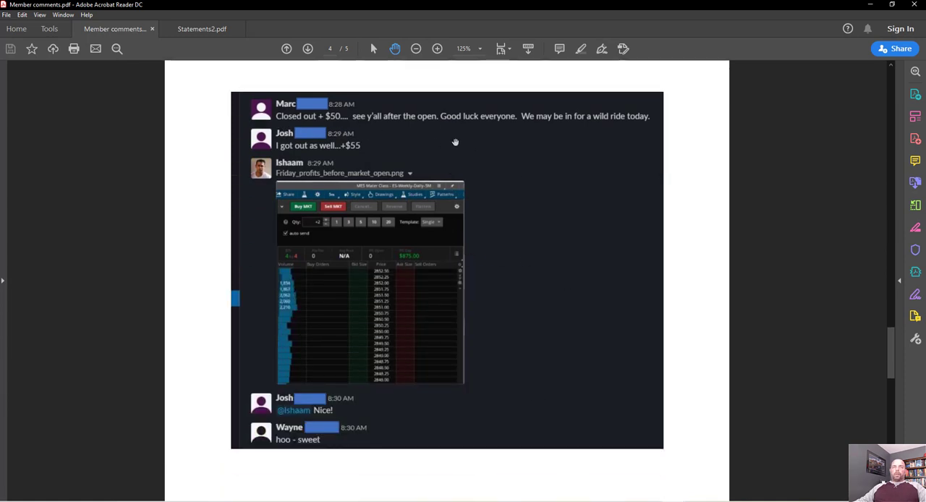
{"action": "mouse_move", "coordinate": [345, 145]}
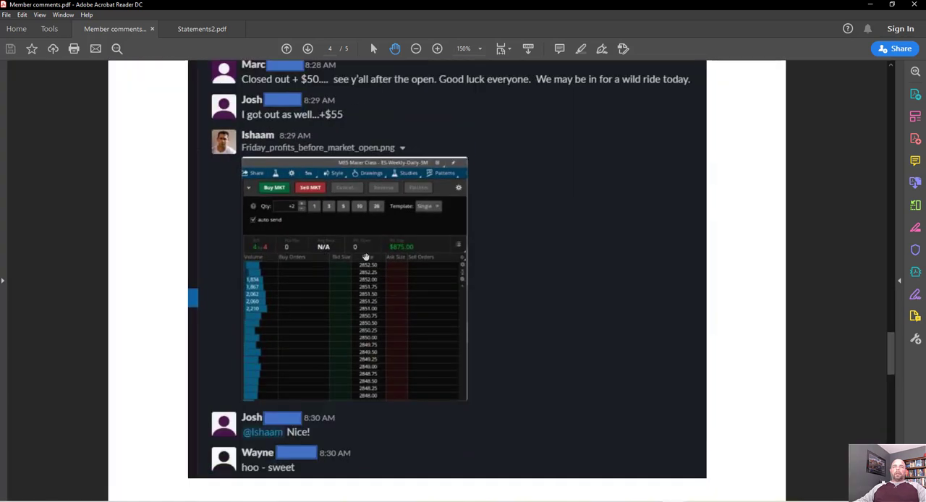
{"action": "scroll", "scroll_direction": "down", "scroll_amount": 3}
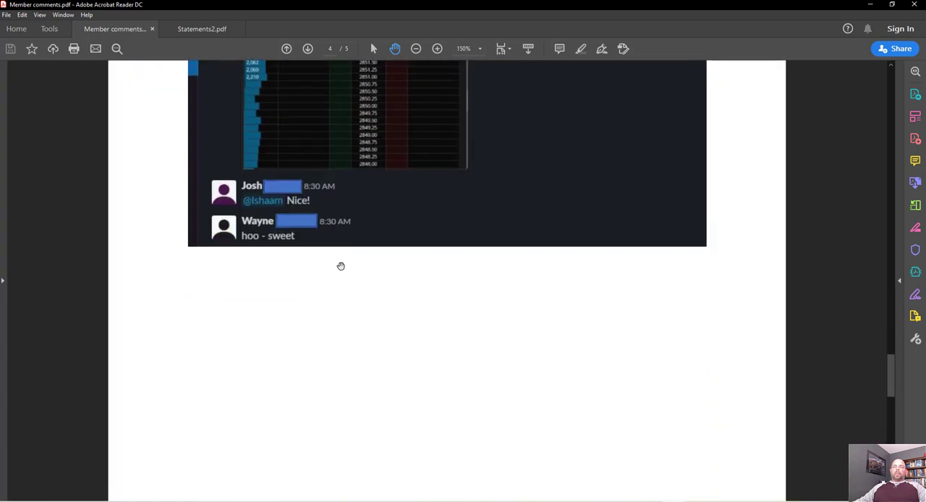
{"action": "scroll", "scroll_direction": "down", "scroll_amount": 3}
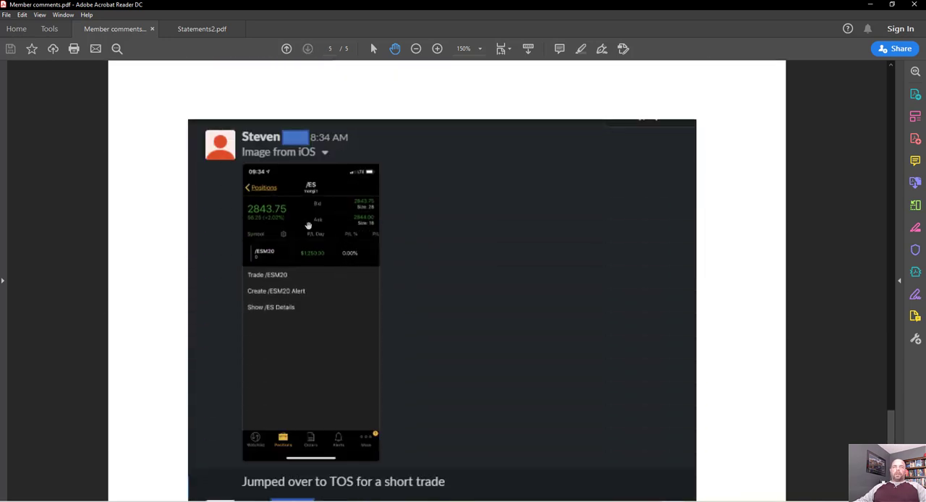
{"action": "scroll", "scroll_direction": "down", "scroll_amount": 3}
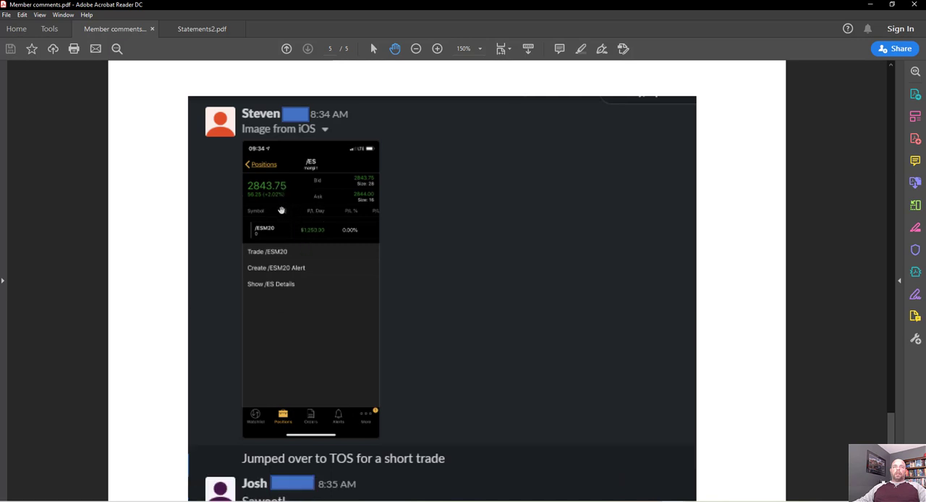
{"action": "scroll", "scroll_direction": "down", "scroll_amount": 3}
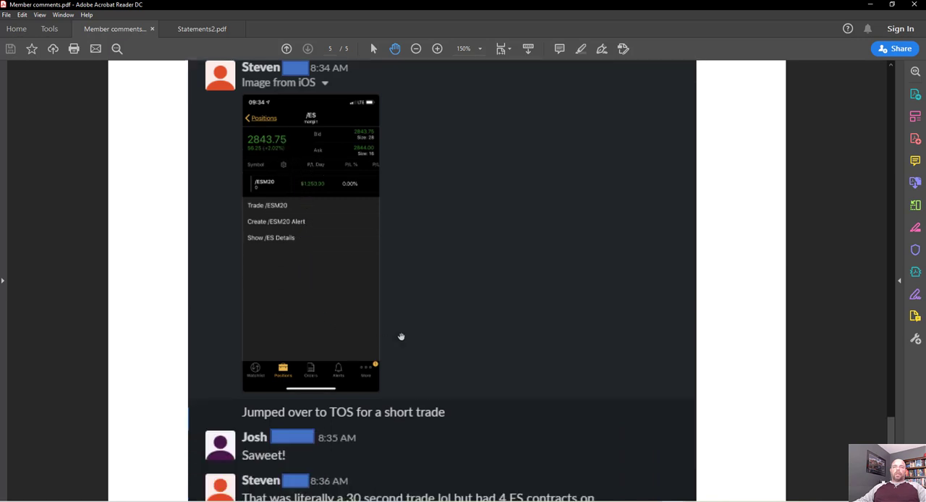
{"action": "mouse_move", "coordinate": [366, 214]}
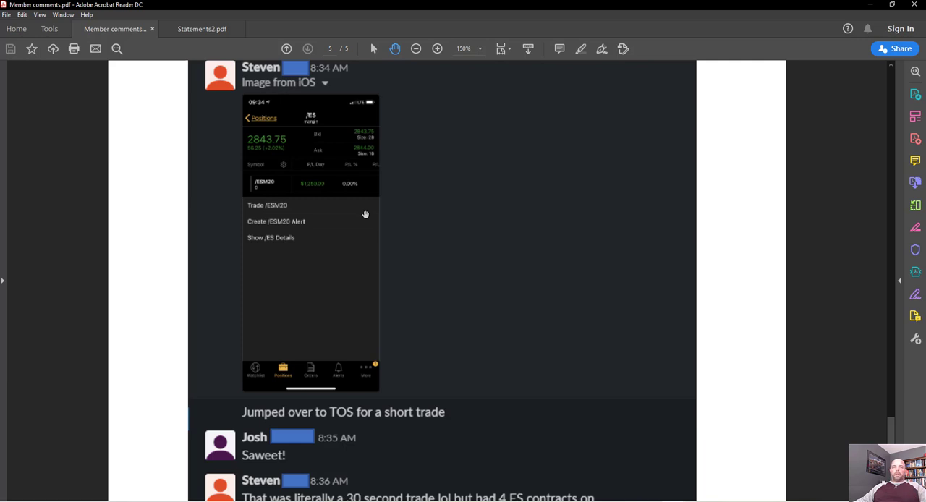
{"action": "left_click", "coordinate": [437, 49]}
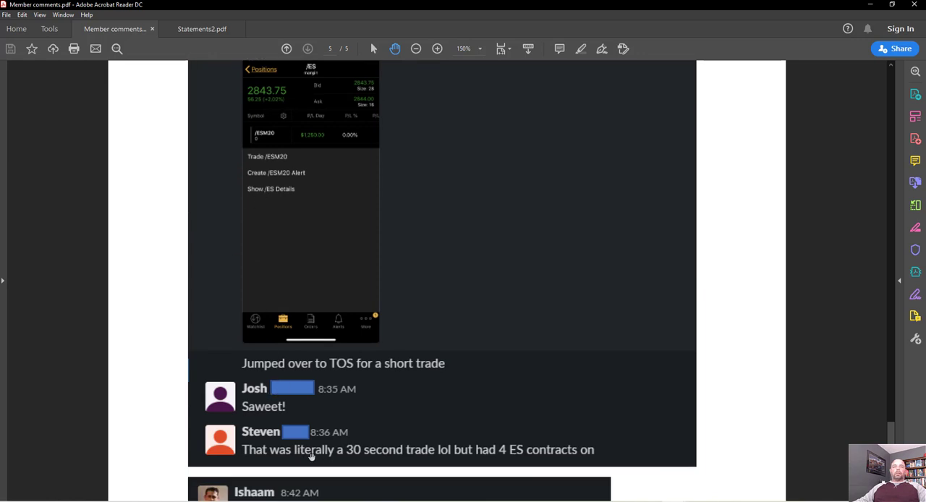
{"action": "mouse_move", "coordinate": [501, 449]}
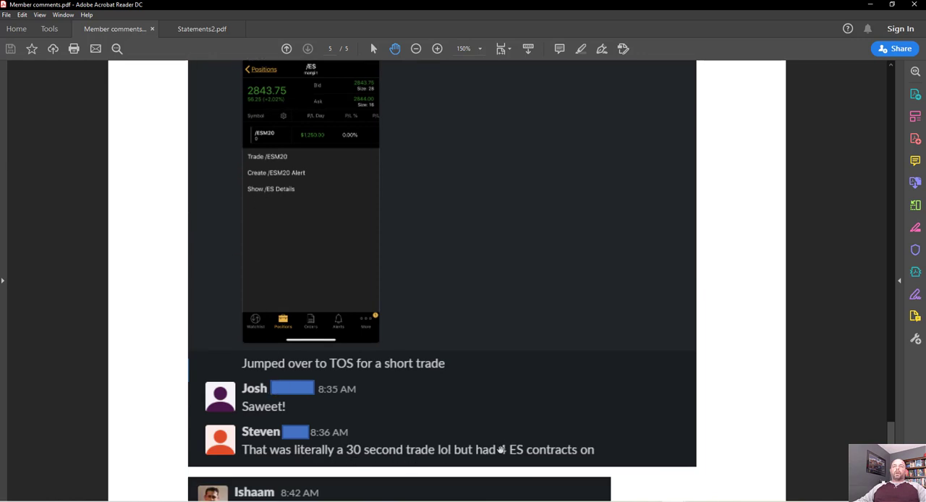
{"action": "scroll", "scroll_direction": "down", "scroll_amount": 3}
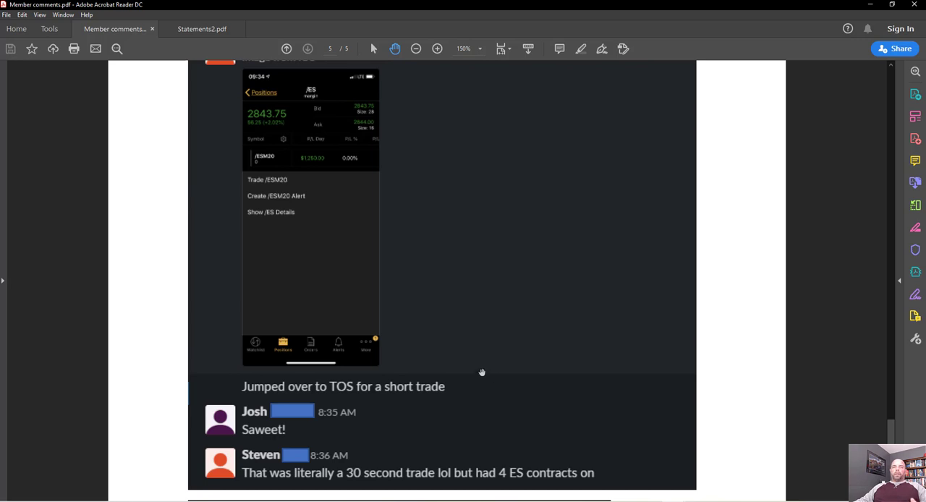
{"action": "mouse_move", "coordinate": [474, 374]}
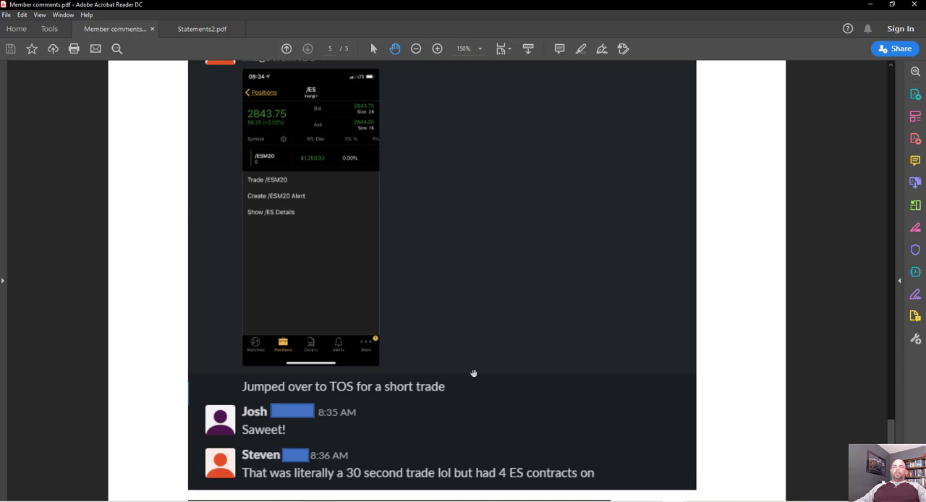
{"action": "scroll", "scroll_direction": "down", "scroll_amount": 3}
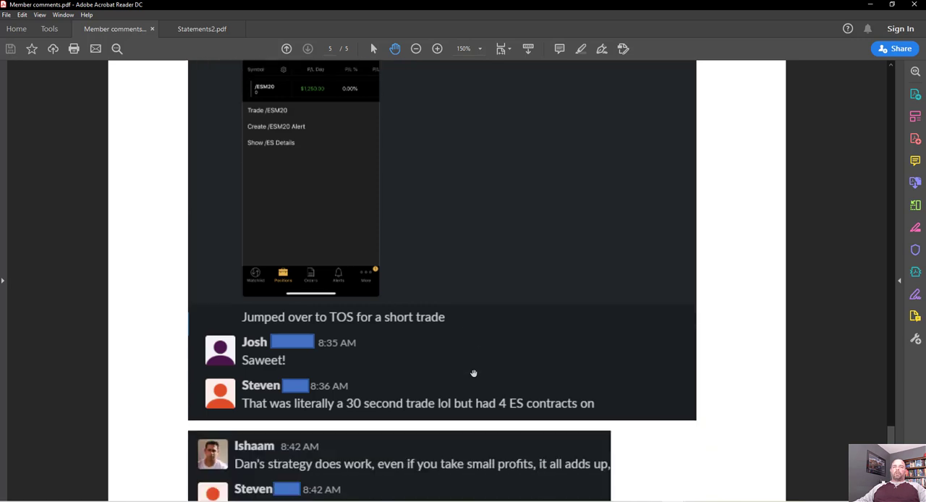
{"action": "scroll", "scroll_direction": "down", "scroll_amount": 3}
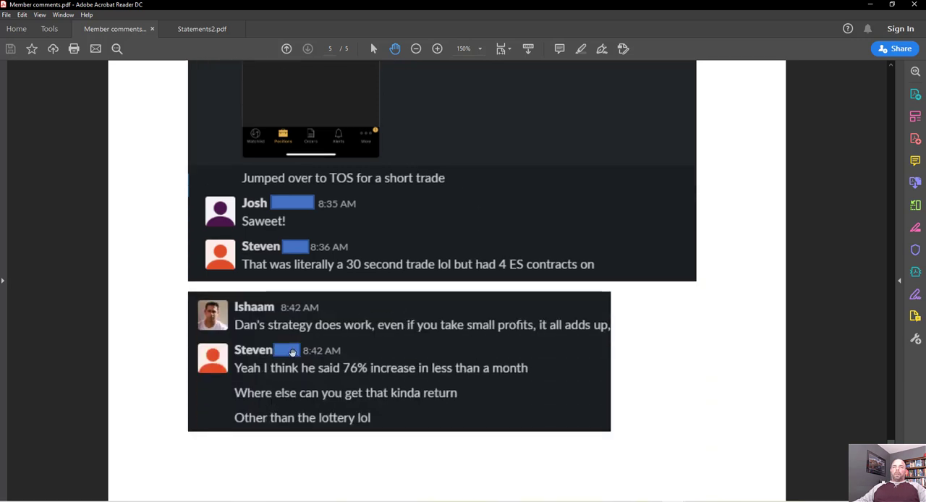
{"action": "scroll", "scroll_direction": "down", "scroll_amount": 3}
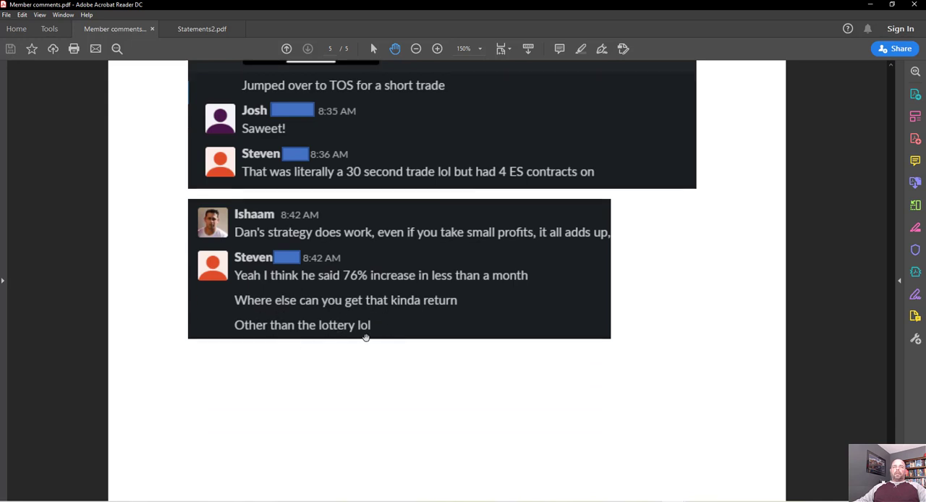
{"action": "mouse_move", "coordinate": [333, 301]}
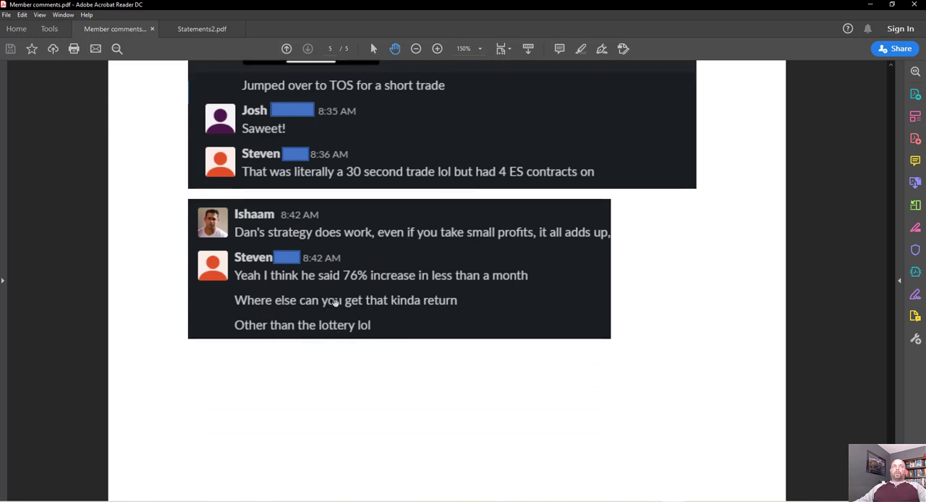
{"action": "mouse_move", "coordinate": [341, 313]}
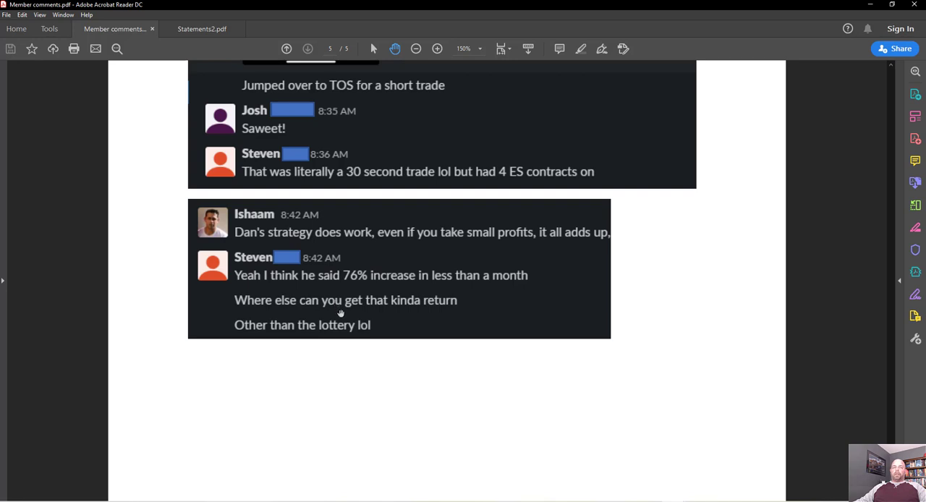
{"action": "mouse_move", "coordinate": [344, 339]}
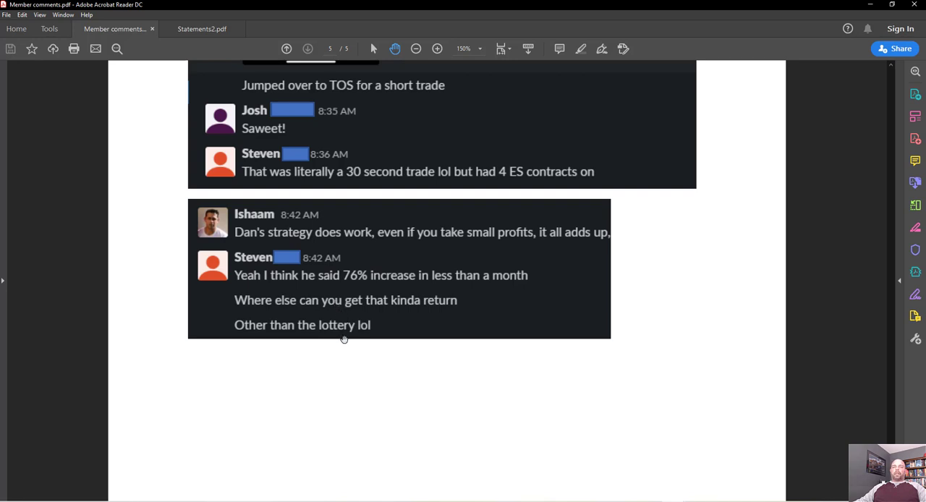
{"action": "mouse_move", "coordinate": [240, 325]}
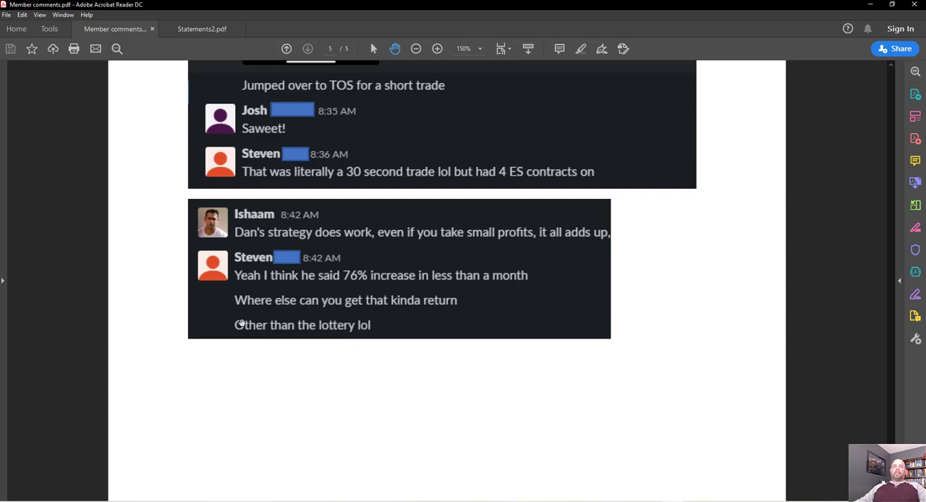
{"action": "mouse_move", "coordinate": [266, 324]}
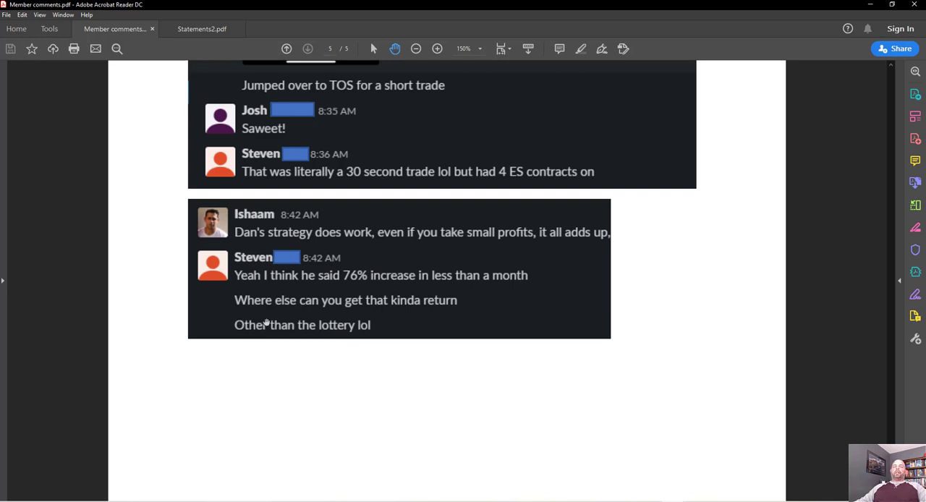
{"action": "scroll", "scroll_direction": "down", "scroll_amount": 3}
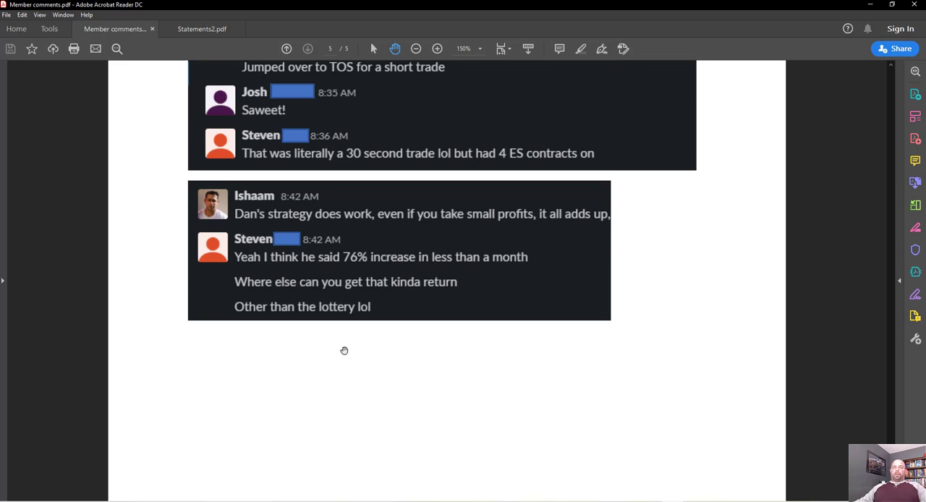
{"action": "mouse_move", "coordinate": [341, 154]}
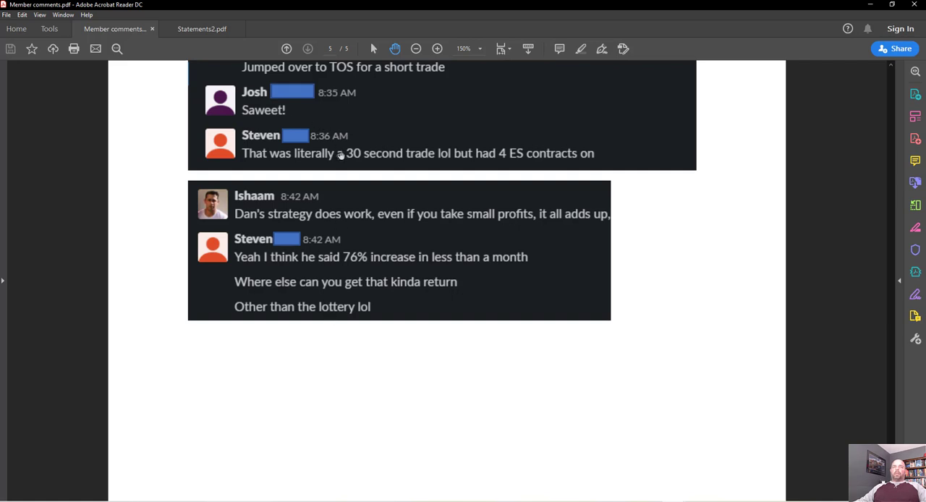
{"action": "mouse_move", "coordinate": [212, 32]}
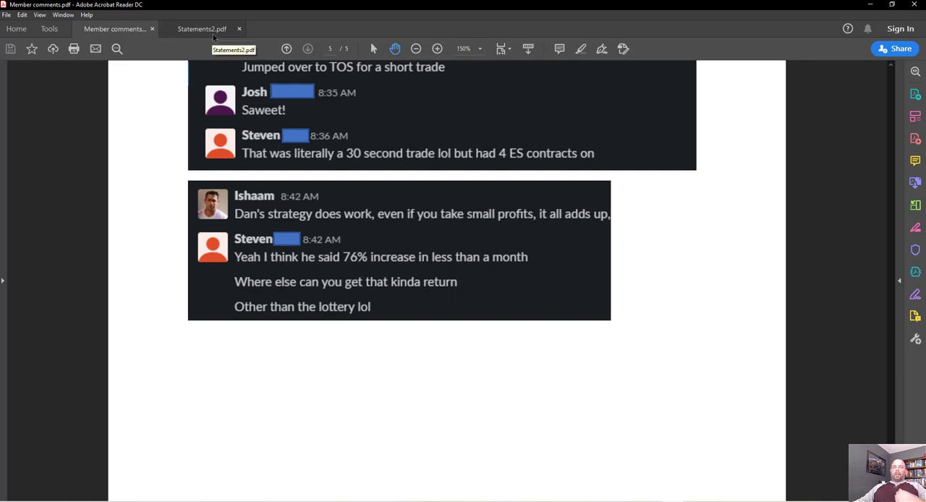
Switch to Statements2.pdf and show the April 13 confirmation table and fee lines.
{"action": "left_click", "coordinate": [201, 29]}
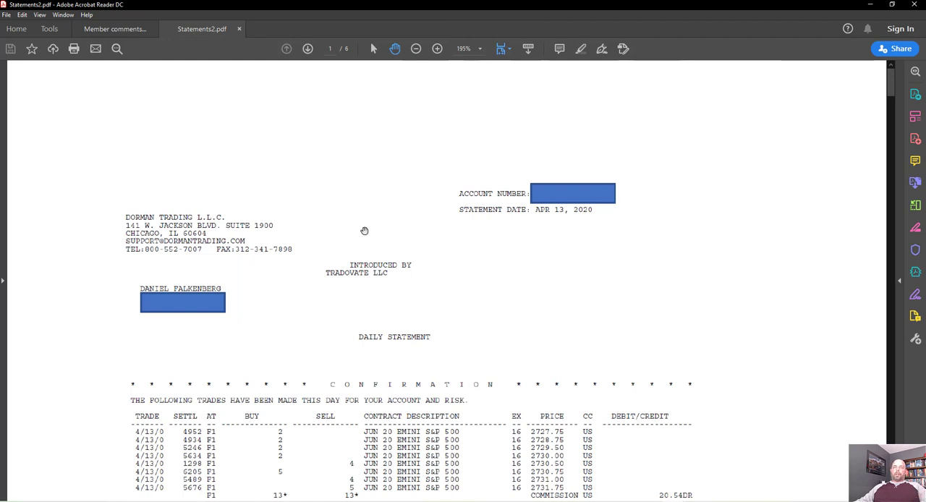
{"action": "mouse_move", "coordinate": [369, 321]}
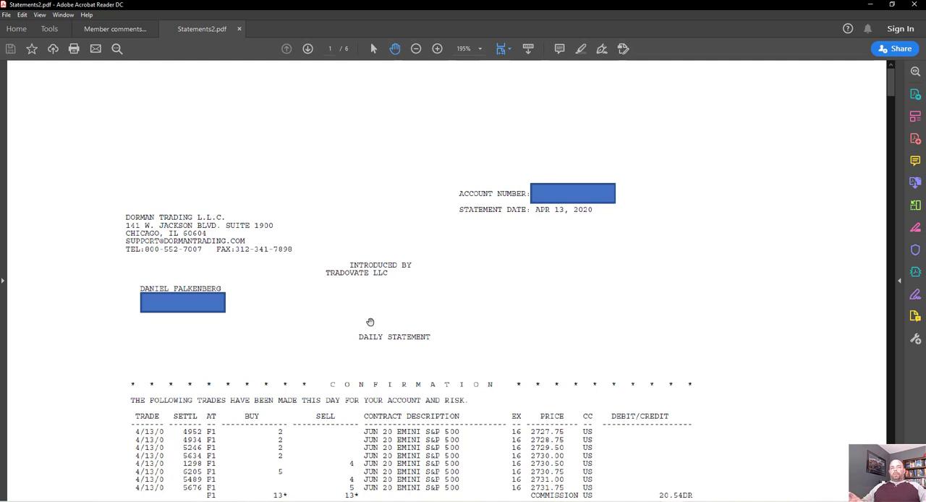
{"action": "scroll", "scroll_direction": "down", "scroll_amount": 3}
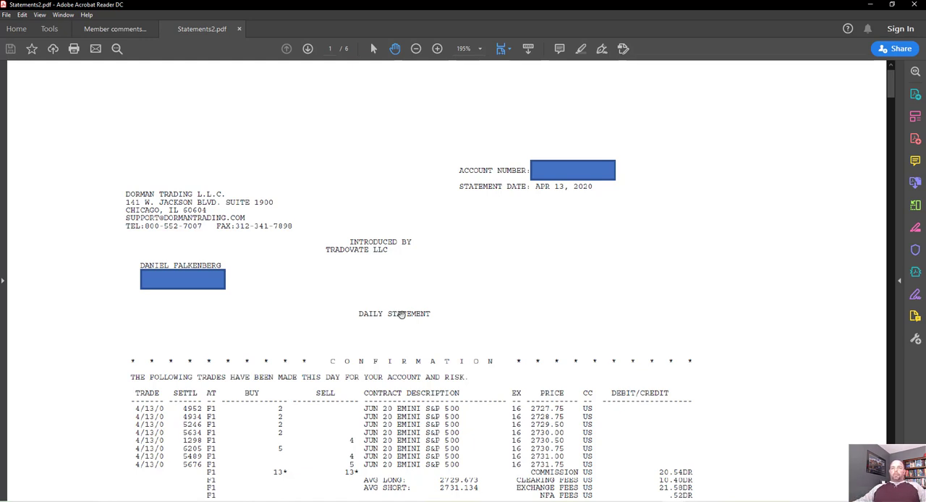
{"action": "scroll", "scroll_direction": "down", "scroll_amount": 3}
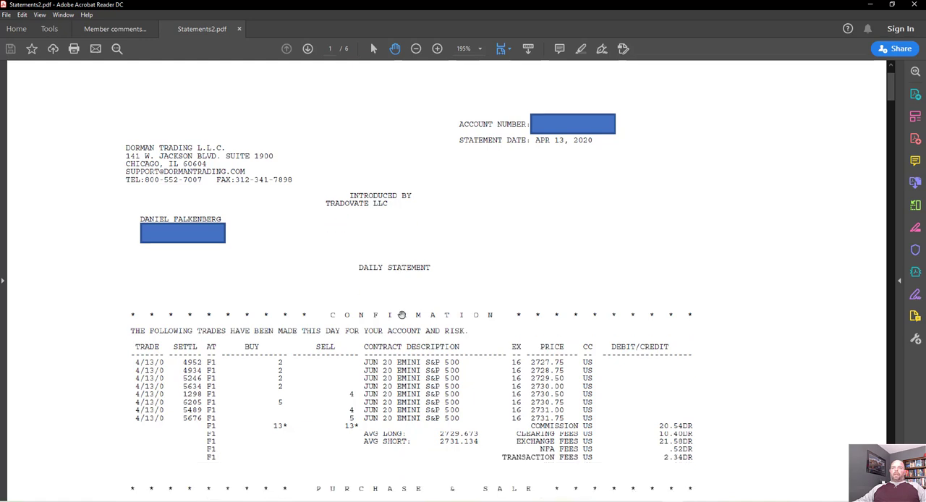
Scroll page 1 down to the US Dollars summary with the circled 894.62 net profit.
{"action": "scroll", "scroll_direction": "down", "scroll_amount": 3}
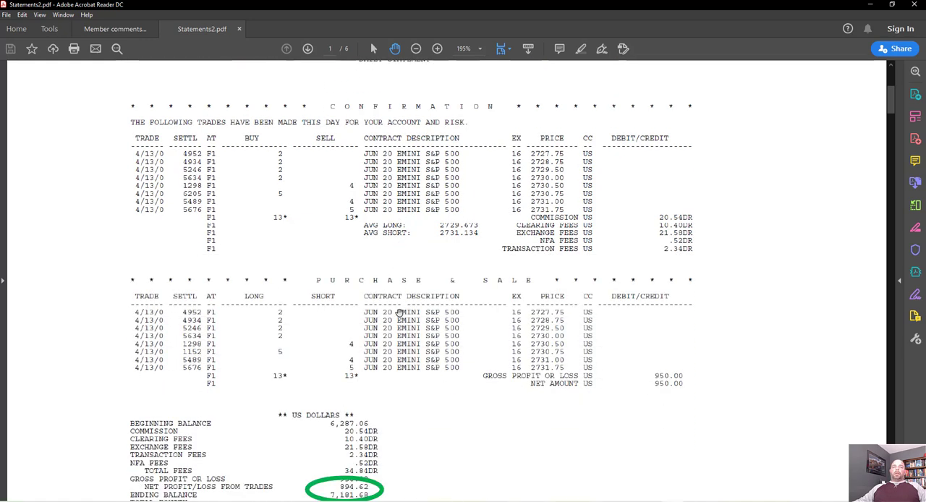
{"action": "scroll", "scroll_direction": "down", "scroll_amount": 3}
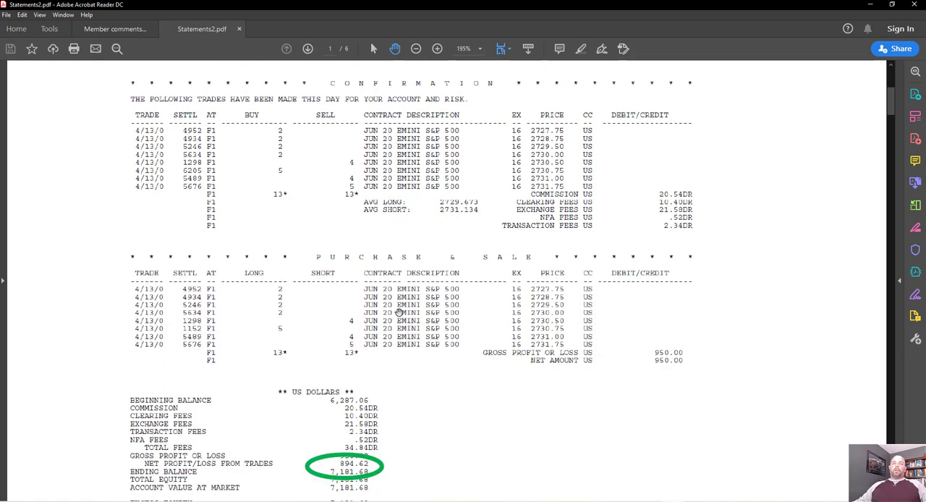
{"action": "scroll", "scroll_direction": "down", "scroll_amount": 3}
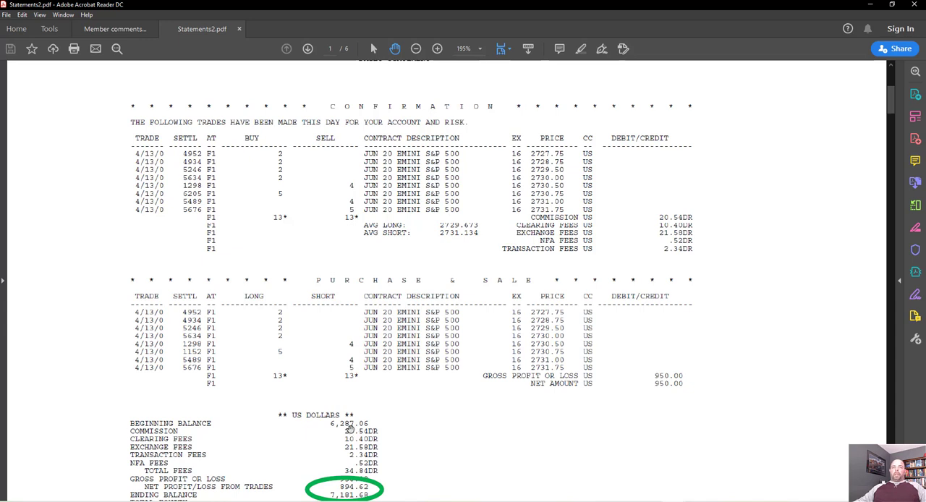
{"action": "mouse_move", "coordinate": [300, 165]}
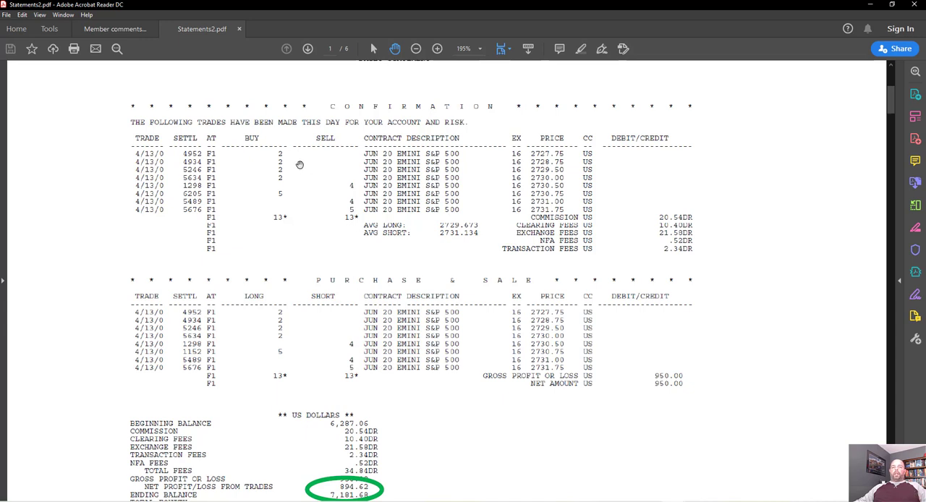
{"action": "mouse_move", "coordinate": [362, 211]}
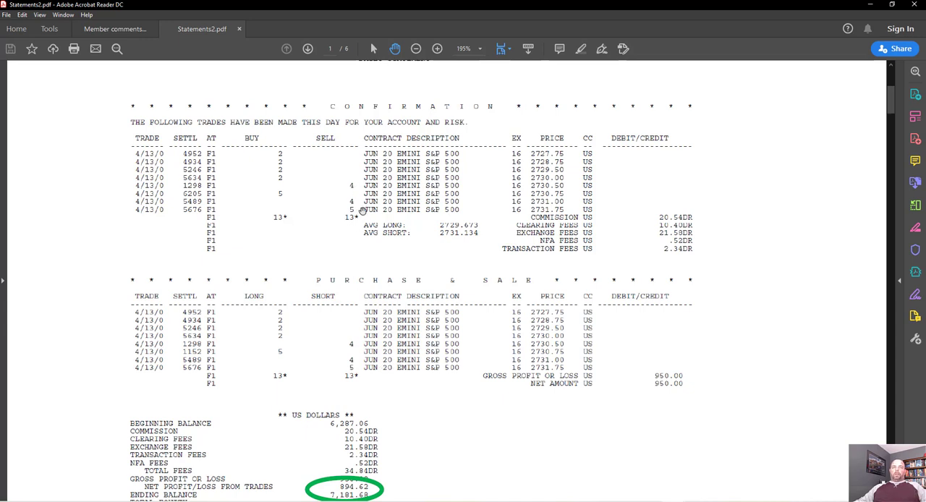
{"action": "mouse_move", "coordinate": [355, 212]}
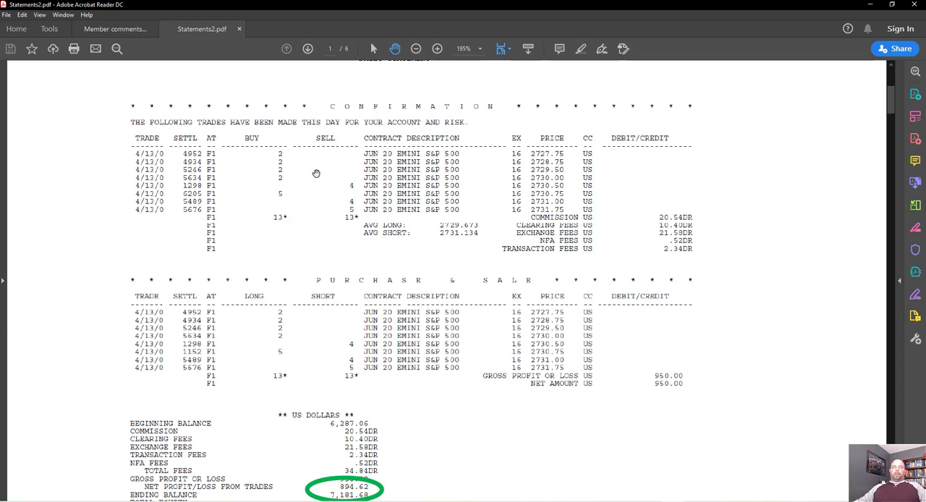
{"action": "mouse_move", "coordinate": [718, 226]}
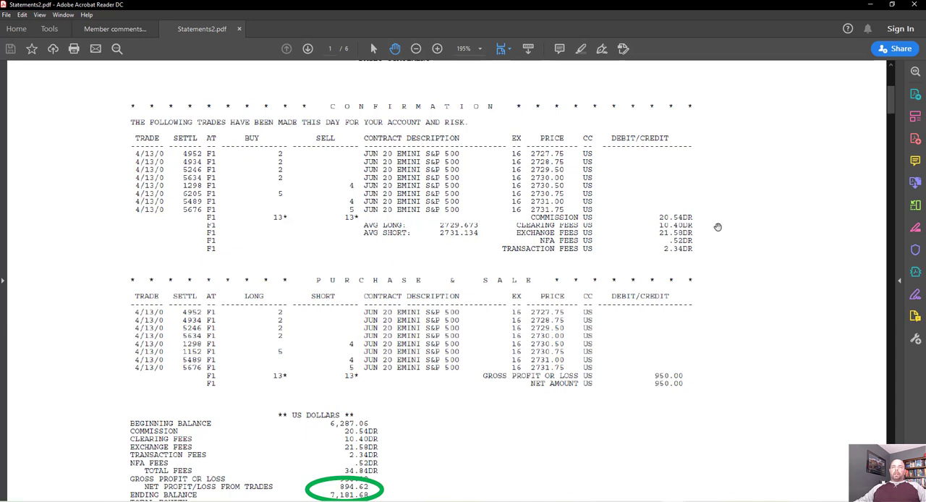
{"action": "mouse_move", "coordinate": [641, 285]}
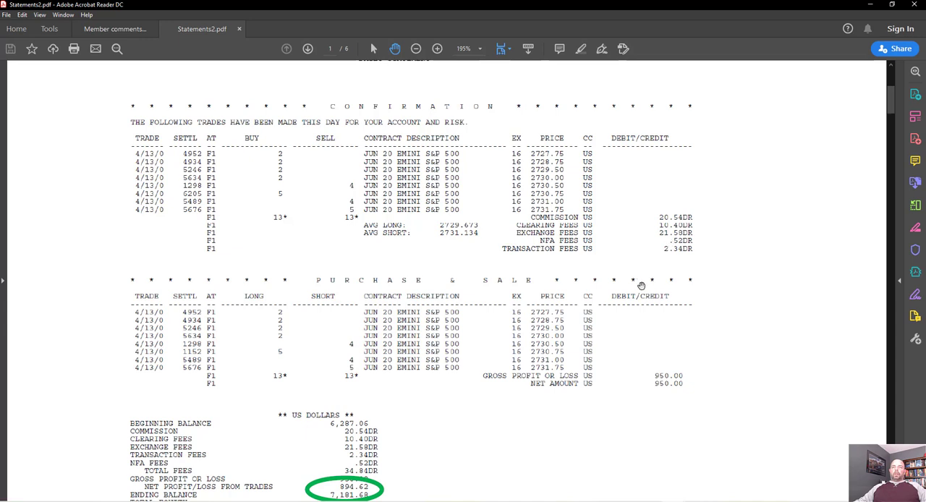
{"action": "mouse_move", "coordinate": [646, 272]}
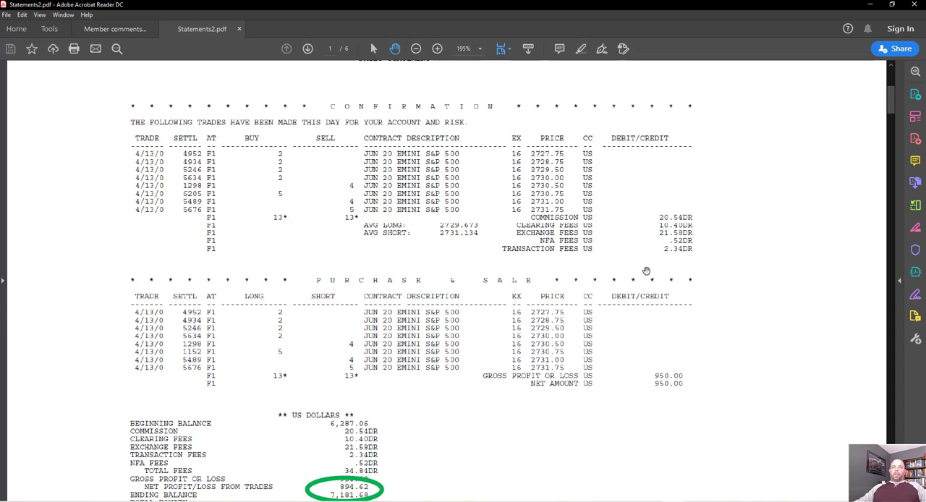
{"action": "mouse_move", "coordinate": [667, 395]}
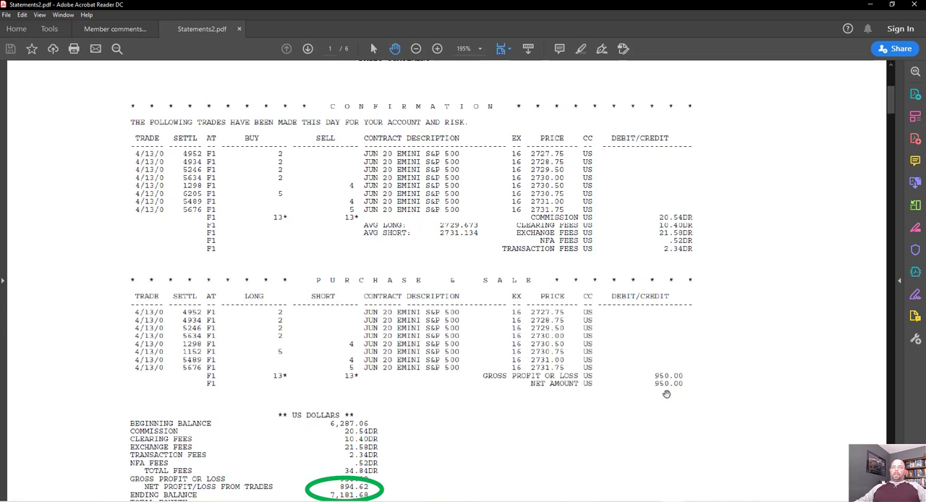
{"action": "scroll", "scroll_direction": "down", "scroll_amount": 3}
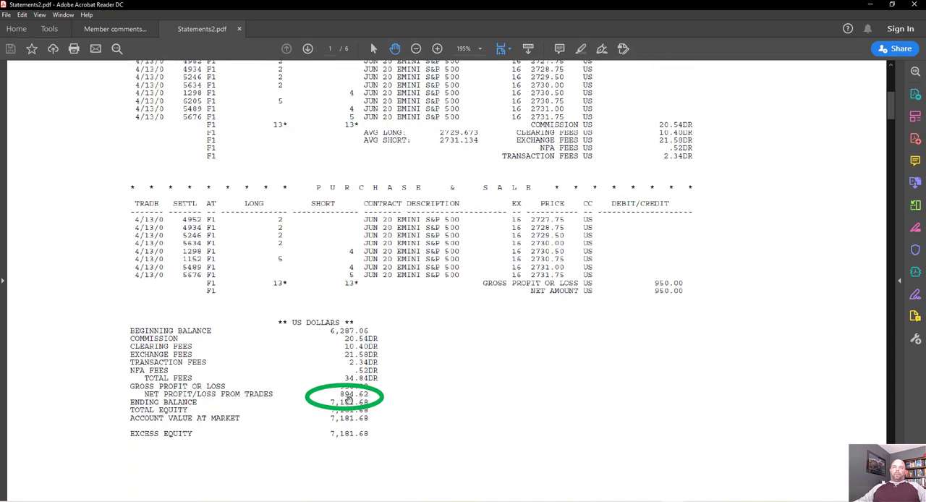
{"action": "mouse_move", "coordinate": [347, 444]}
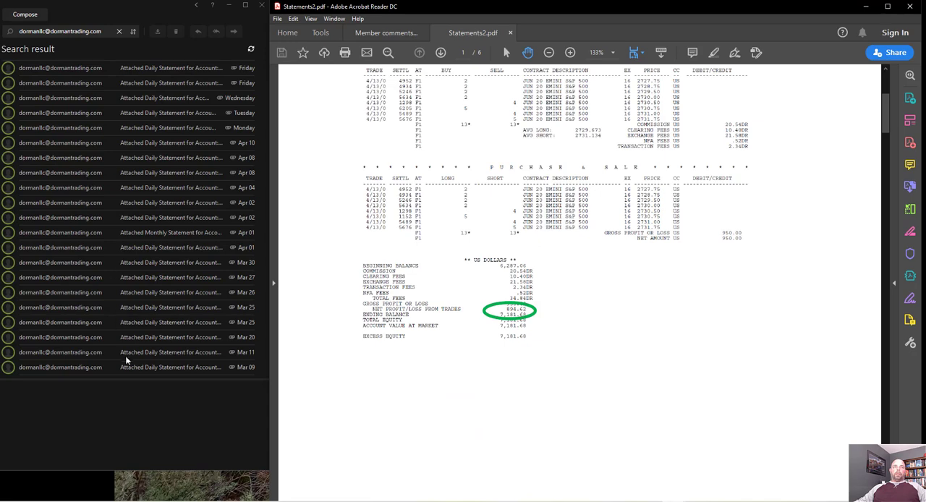
{"action": "mouse_move", "coordinate": [201, 184]}
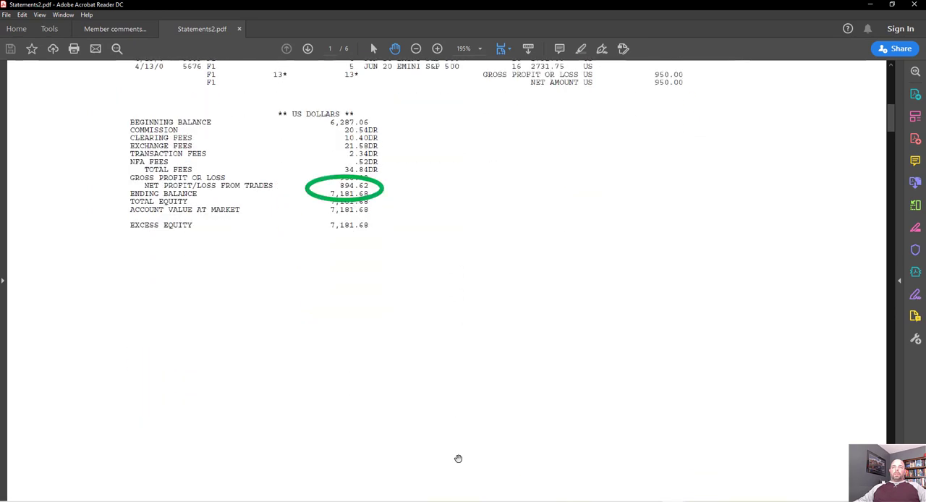
Scroll past the April 14 statement's circled 484.73 profit into page 3's April 15 statement.
{"action": "scroll", "scroll_direction": "down", "scroll_amount": 3}
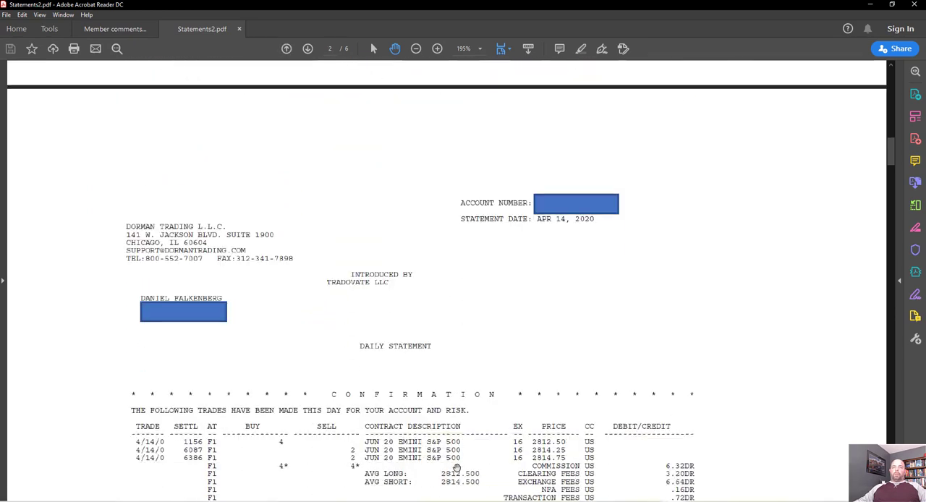
{"action": "scroll", "scroll_direction": "down", "scroll_amount": 3}
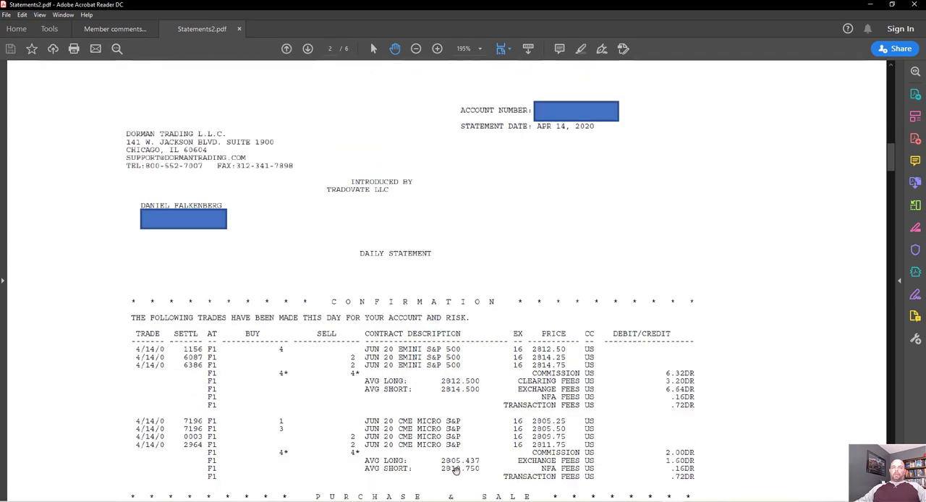
{"action": "scroll", "scroll_direction": "down", "scroll_amount": 3}
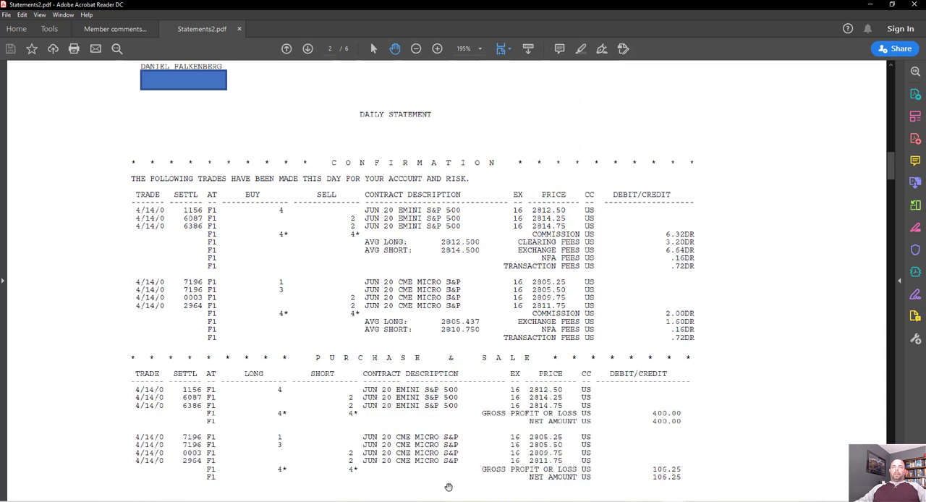
{"action": "scroll", "scroll_direction": "down", "scroll_amount": 3}
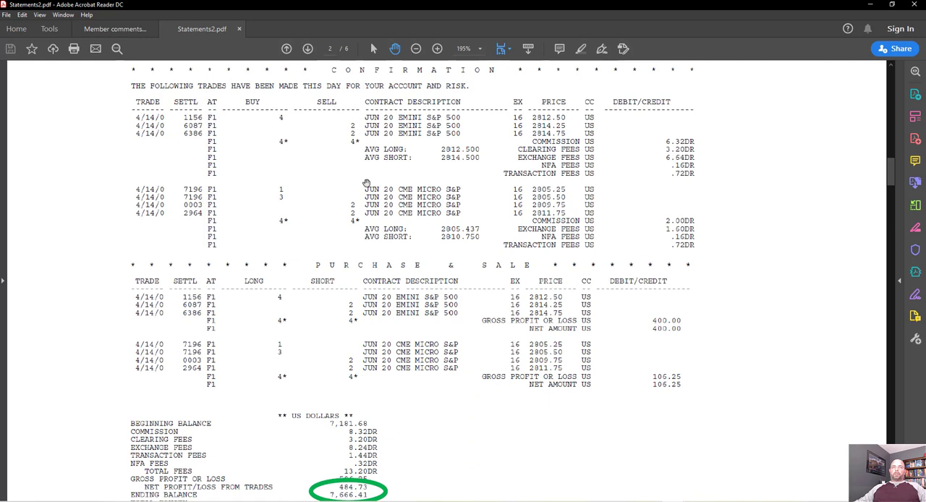
{"action": "scroll", "scroll_direction": "down", "scroll_amount": 3}
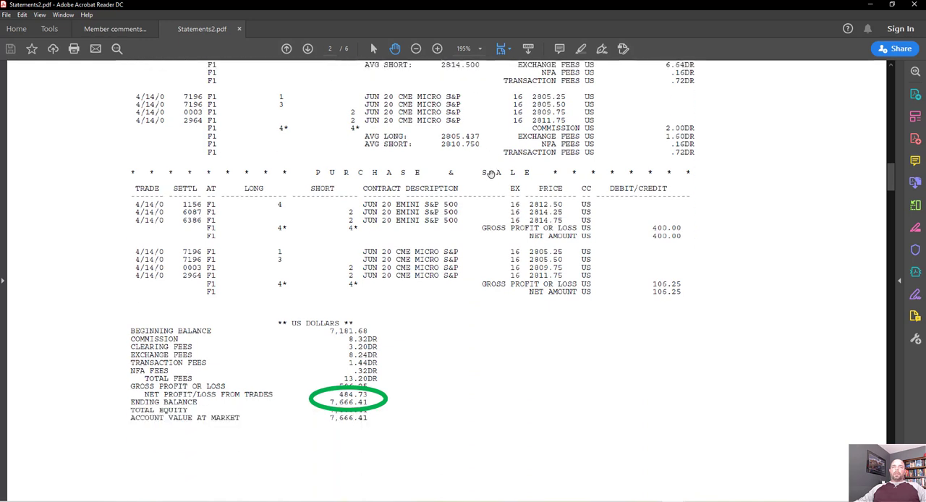
{"action": "scroll", "scroll_direction": "down", "scroll_amount": 3}
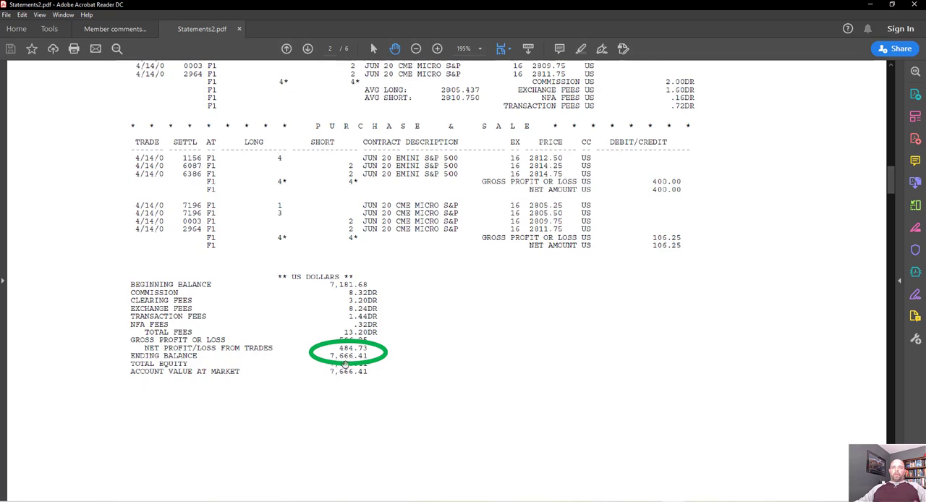
{"action": "scroll", "scroll_direction": "down", "scroll_amount": 3}
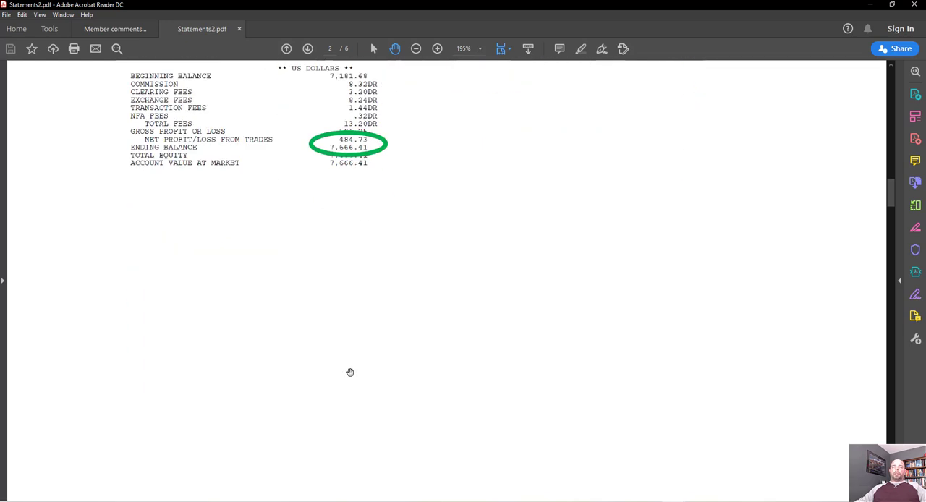
{"action": "scroll", "scroll_direction": "down", "scroll_amount": 3}
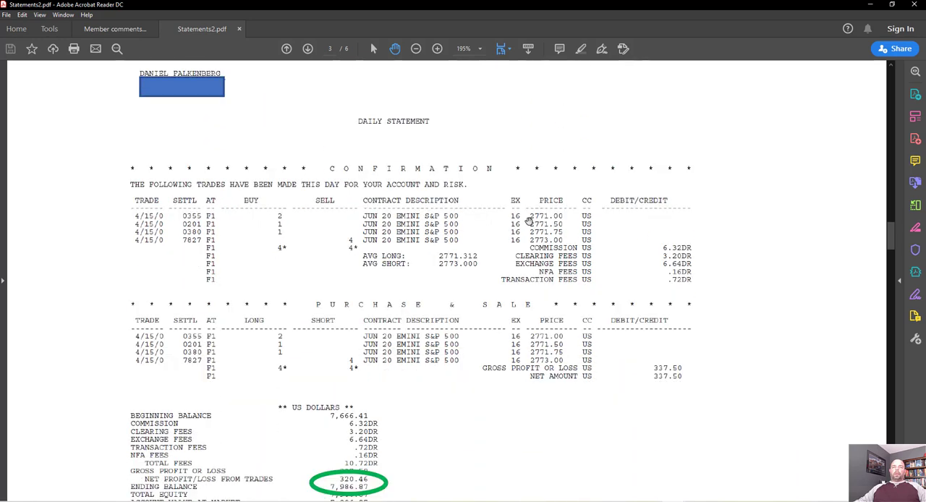
Scroll past the circled 320.46 net profit to the top of the April 16 statement.
{"action": "scroll", "scroll_direction": "down", "scroll_amount": 3}
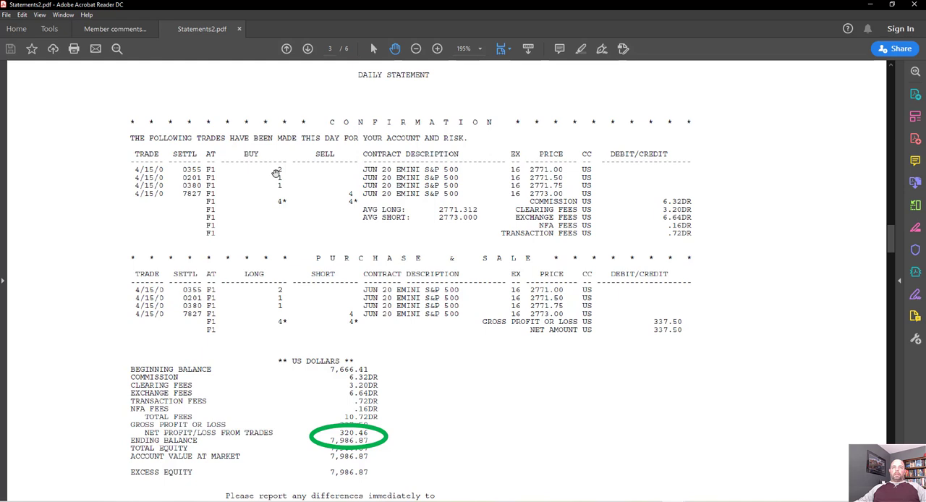
{"action": "scroll", "scroll_direction": "down", "scroll_amount": 3}
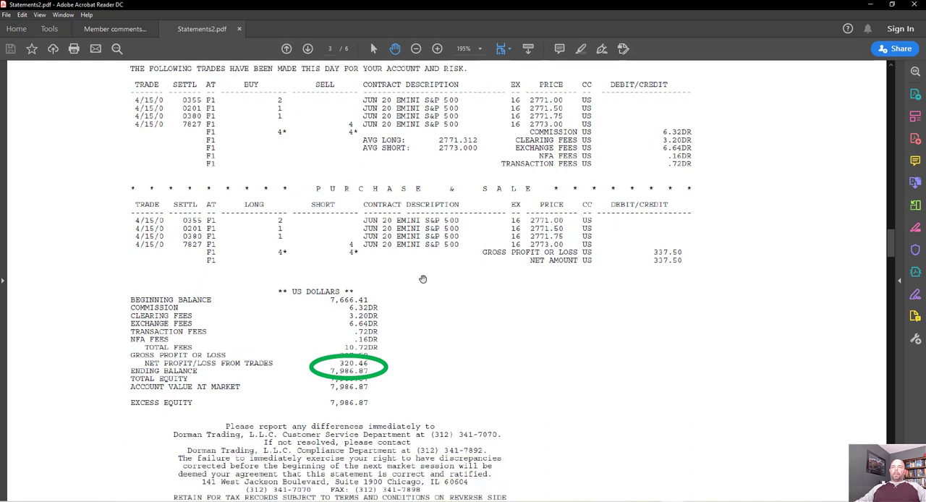
{"action": "scroll", "scroll_direction": "down", "scroll_amount": 3}
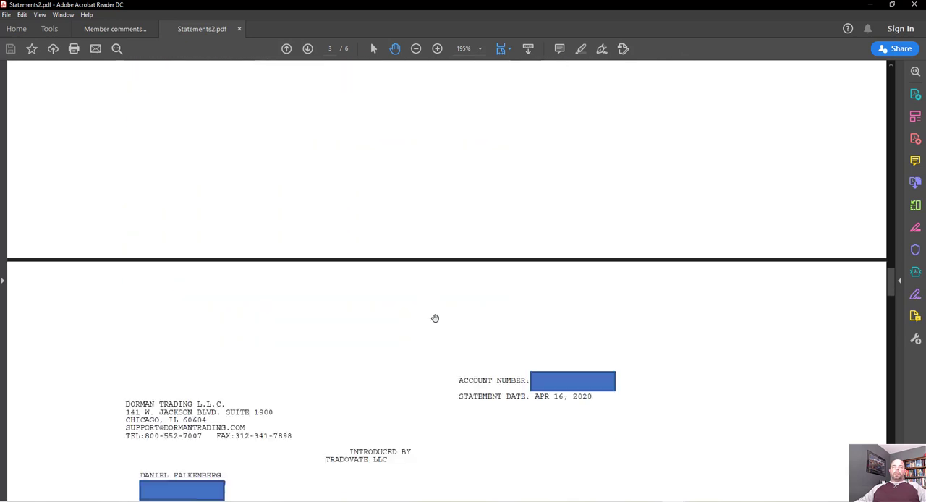
Scroll through page 4's April 16 statement past its circled 824.44 net profit.
{"action": "scroll", "scroll_direction": "down", "scroll_amount": 3}
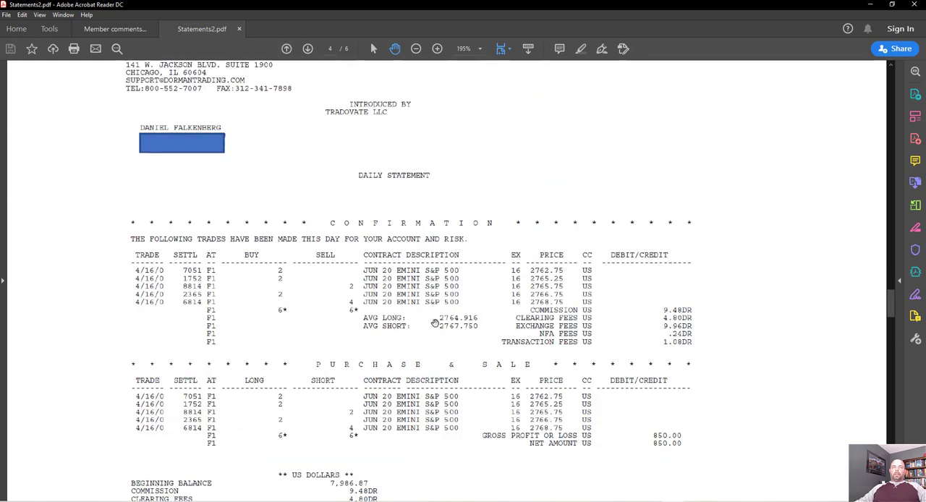
{"action": "scroll", "scroll_direction": "up", "scroll_amount": 3}
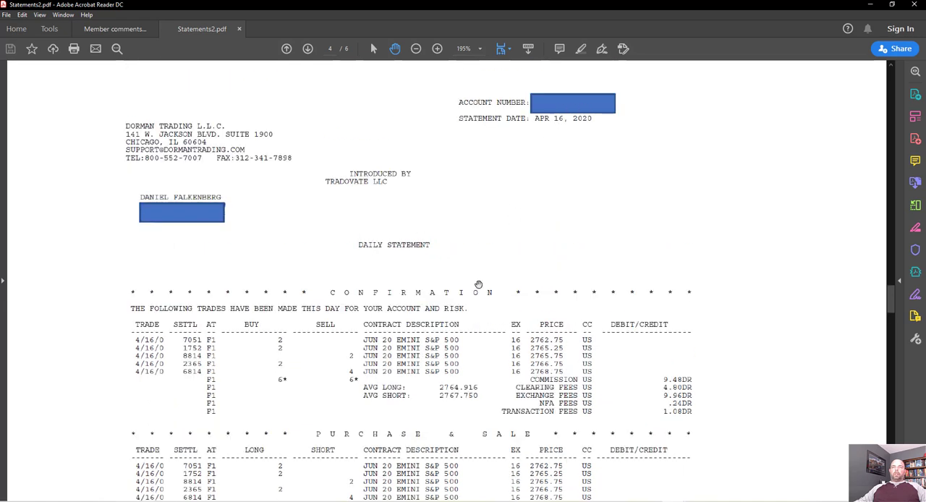
{"action": "scroll", "scroll_direction": "down", "scroll_amount": 3}
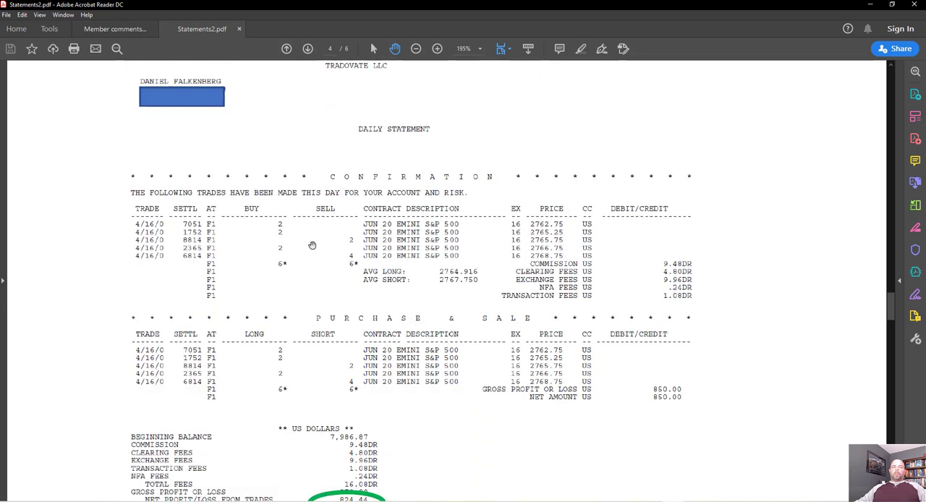
{"action": "mouse_move", "coordinate": [337, 258]}
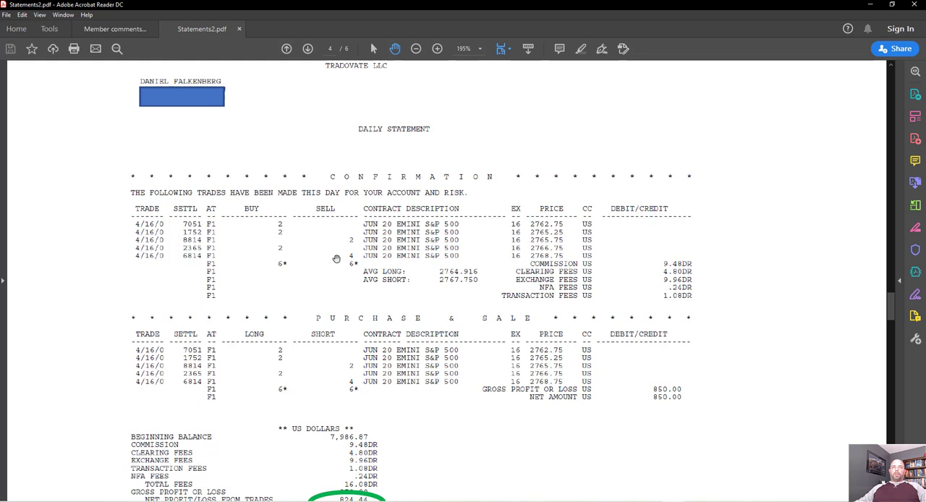
{"action": "scroll", "scroll_direction": "down", "scroll_amount": 3}
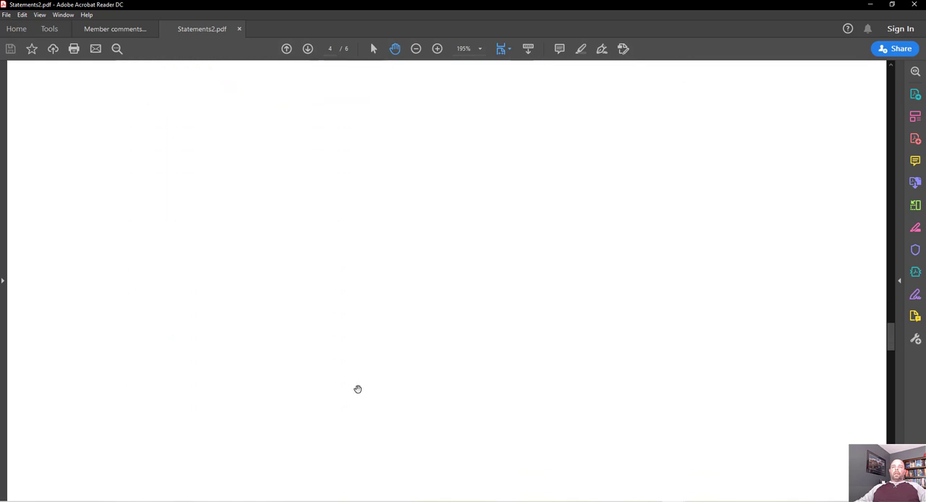
Scroll past the April 17 circled 957.68 profit and 9,768.99 balance to the account-value sheet.
{"action": "scroll", "scroll_direction": "down", "scroll_amount": 3}
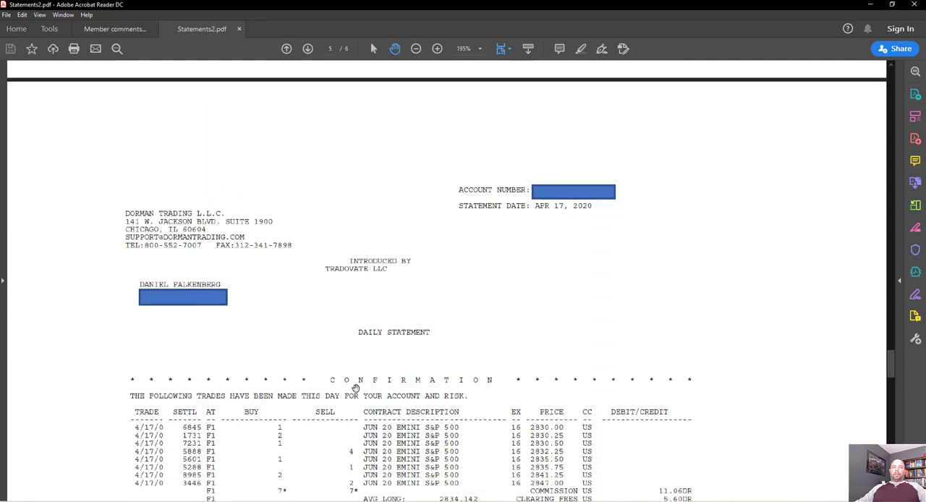
{"action": "scroll", "scroll_direction": "down", "scroll_amount": 3}
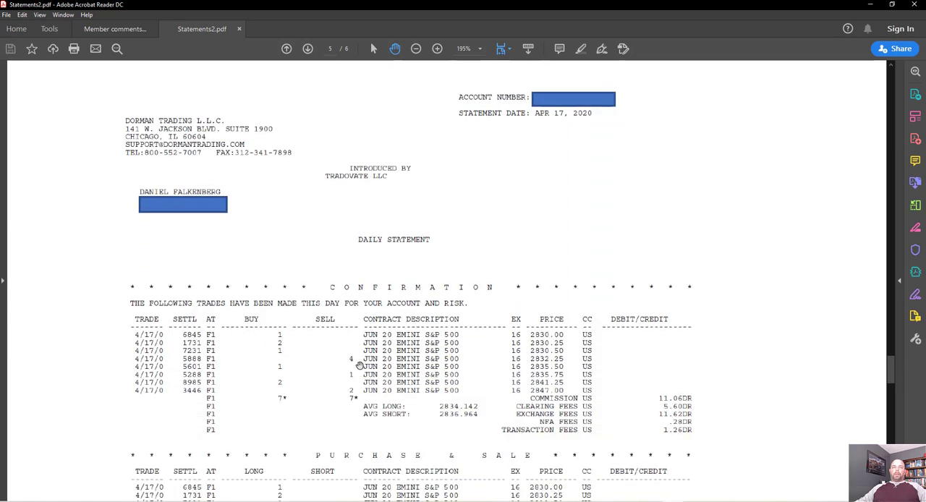
{"action": "scroll", "scroll_direction": "down", "scroll_amount": 3}
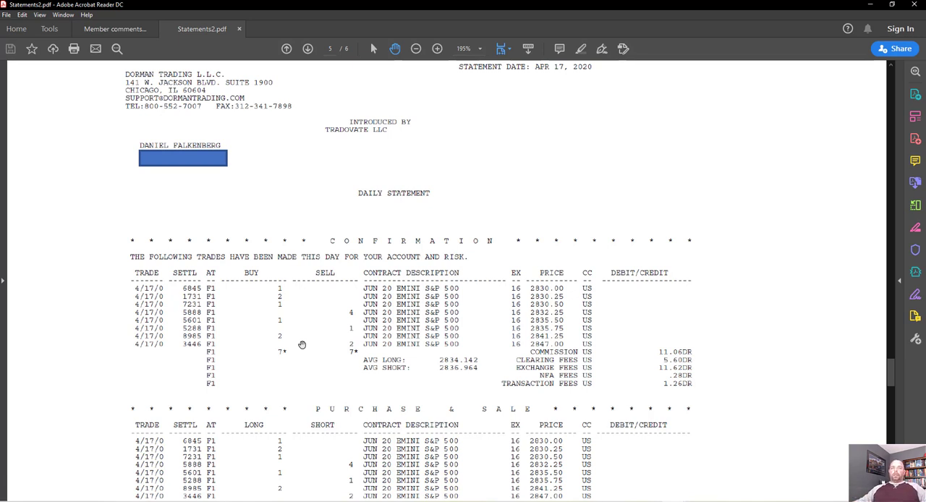
{"action": "scroll", "scroll_direction": "down", "scroll_amount": 3}
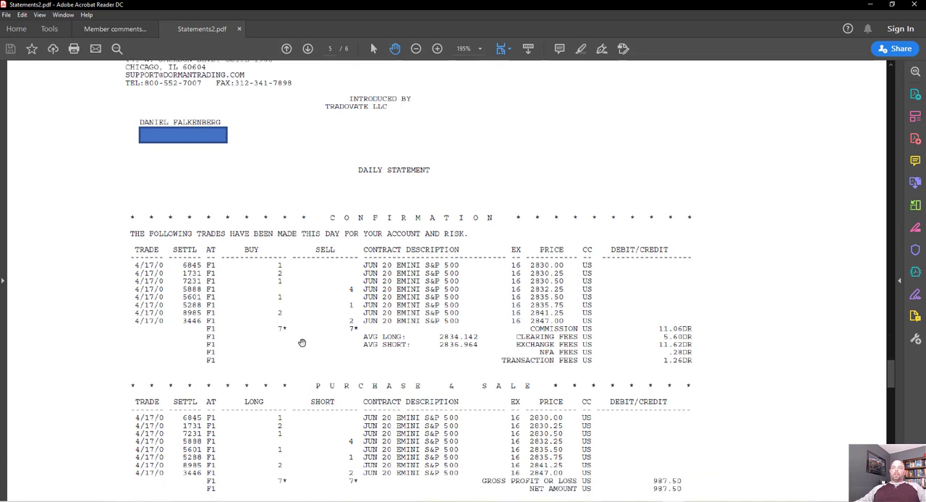
{"action": "scroll", "scroll_direction": "down", "scroll_amount": 3}
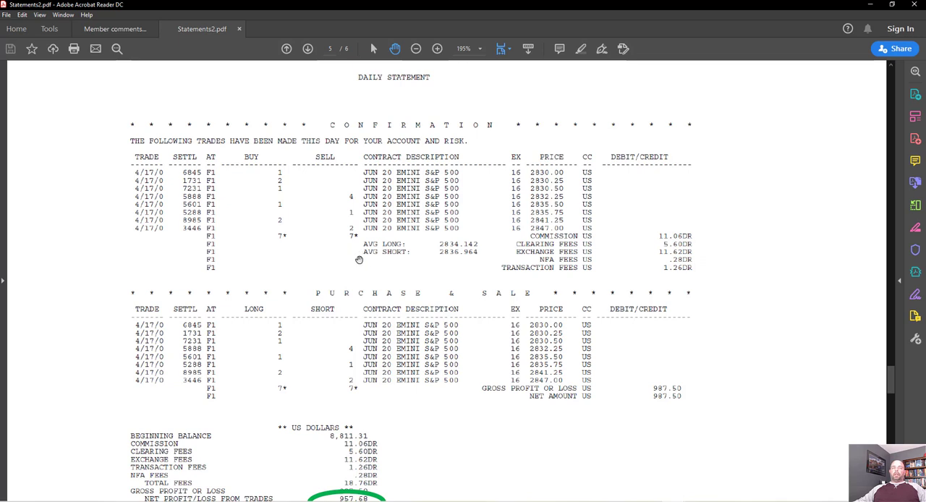
{"action": "mouse_move", "coordinate": [283, 242]}
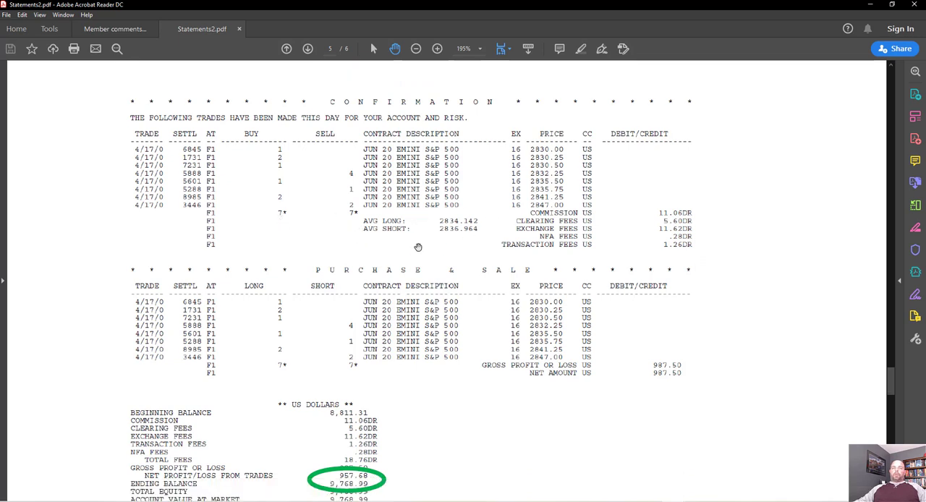
{"action": "scroll", "scroll_direction": "down", "scroll_amount": 3}
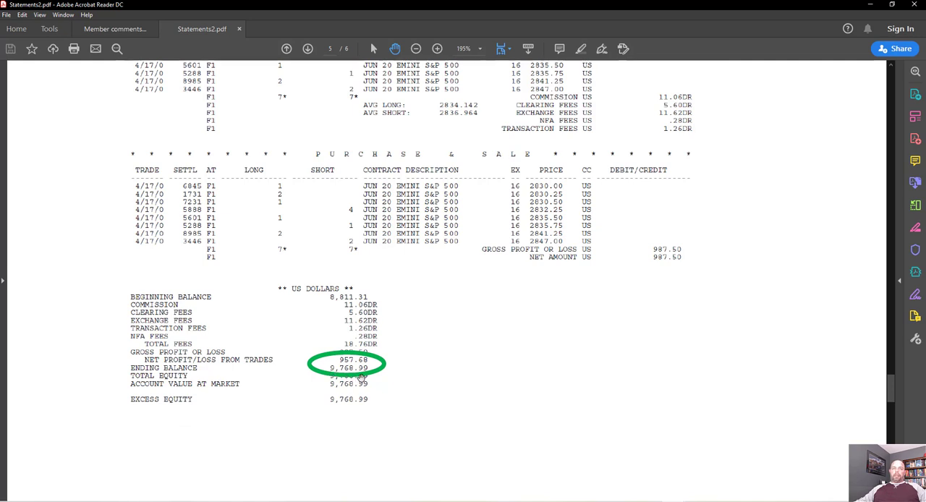
{"action": "scroll", "scroll_direction": "down", "scroll_amount": 3}
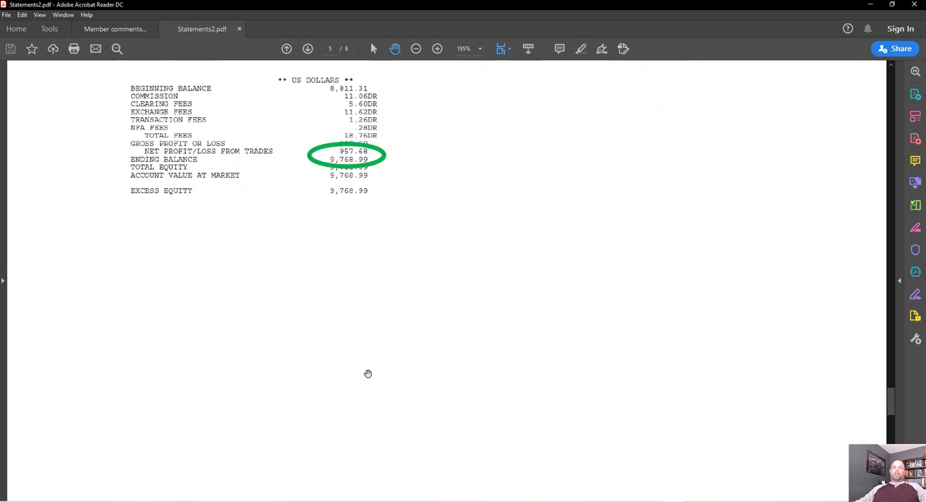
{"action": "scroll", "scroll_direction": "down", "scroll_amount": 3}
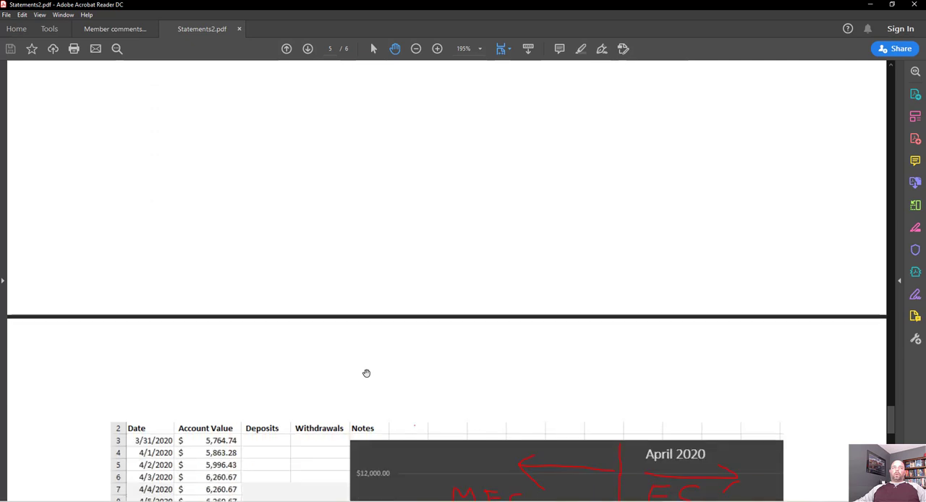
Scroll to page 6 showing the account-value table and April 2020 chart with MES and ES trades.
{"action": "scroll", "scroll_direction": "down", "scroll_amount": 3}
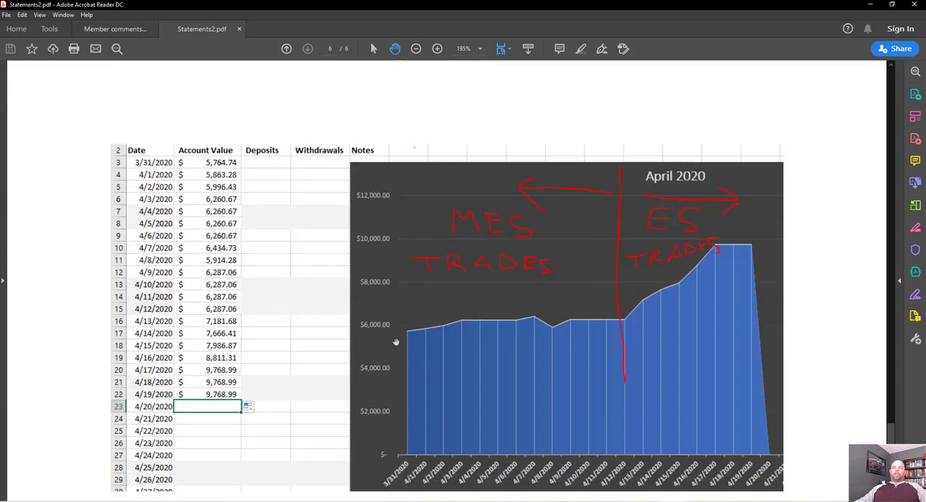
{"action": "mouse_move", "coordinate": [546, 320]}
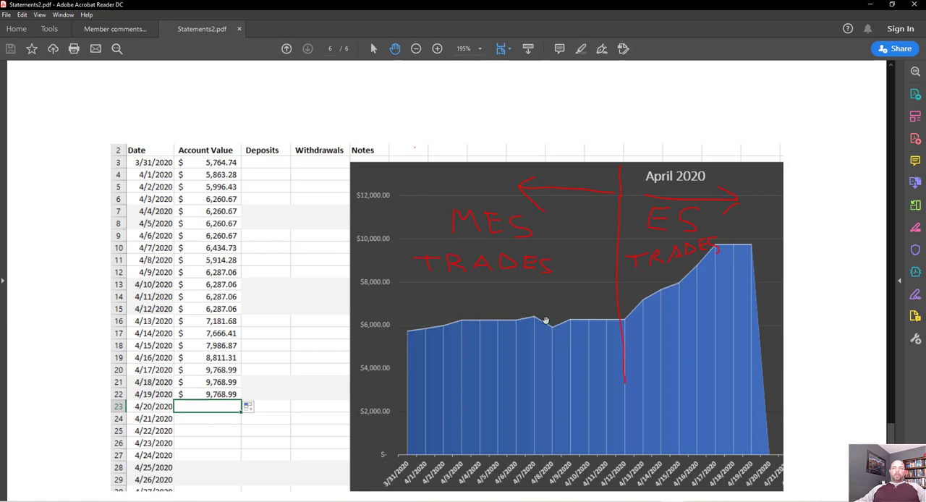
{"action": "mouse_move", "coordinate": [721, 246]}
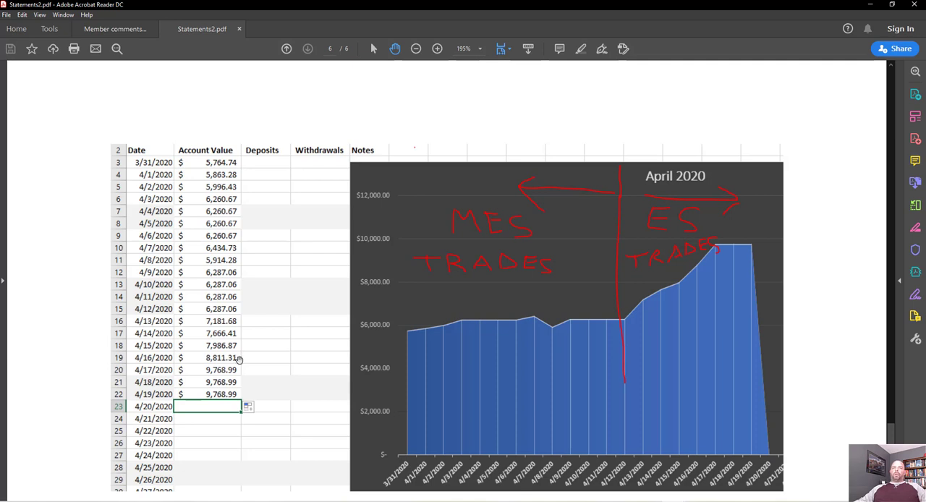
{"action": "scroll", "scroll_direction": "down", "scroll_amount": 3}
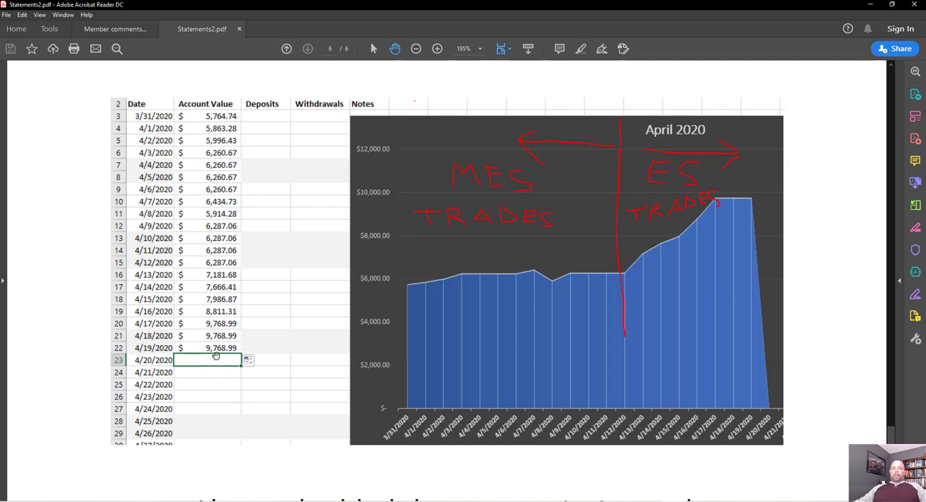
{"action": "scroll", "scroll_direction": "down", "scroll_amount": 3}
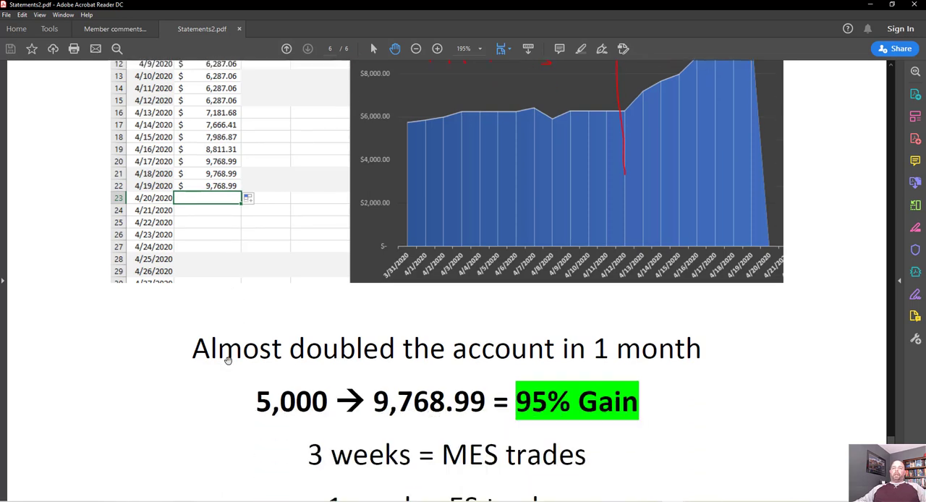
Scroll past the chart to the MES/ES week breakdown, 95% gain summary and Brand New Member link.
{"action": "scroll", "scroll_direction": "down", "scroll_amount": 3}
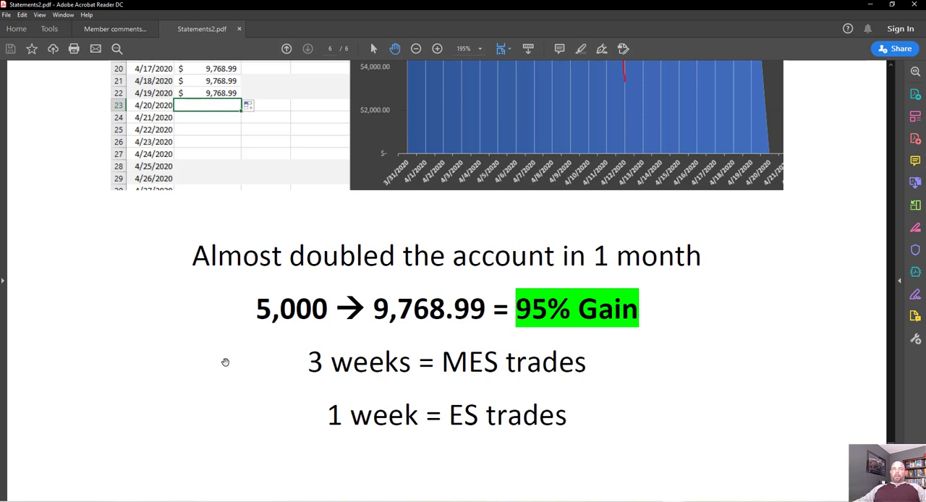
{"action": "scroll", "scroll_direction": "down", "scroll_amount": 3}
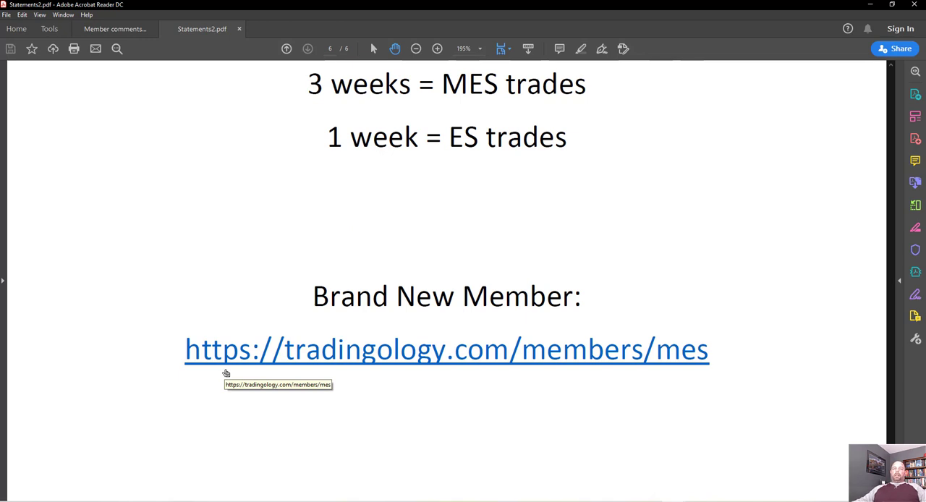
{"action": "mouse_move", "coordinate": [351, 446]}
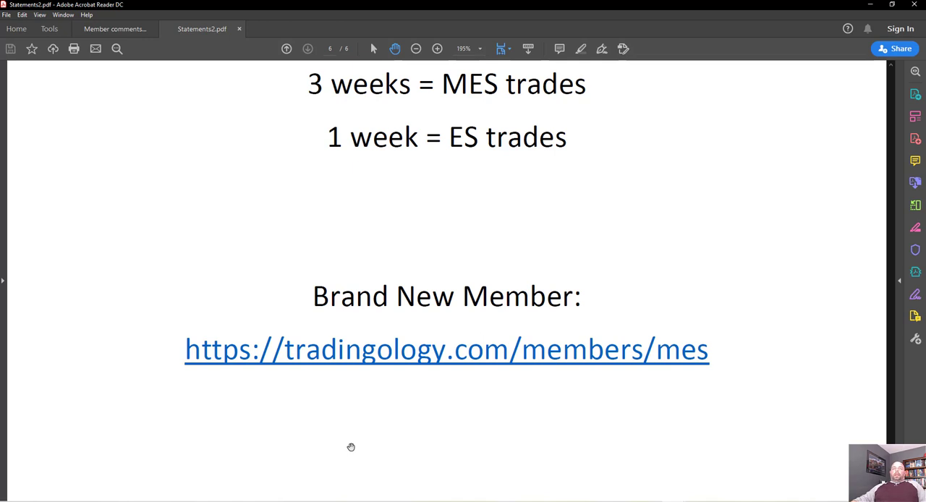
Scroll page 6 further while placing Acrobat beside the Dorman daily statement email list.
{"action": "scroll", "scroll_direction": "down", "scroll_amount": 3}
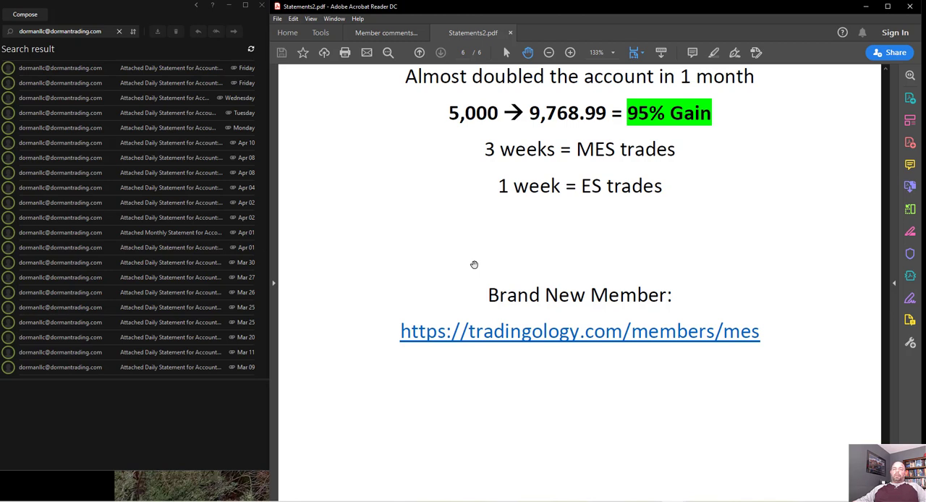
{"action": "mouse_move", "coordinate": [477, 263]}
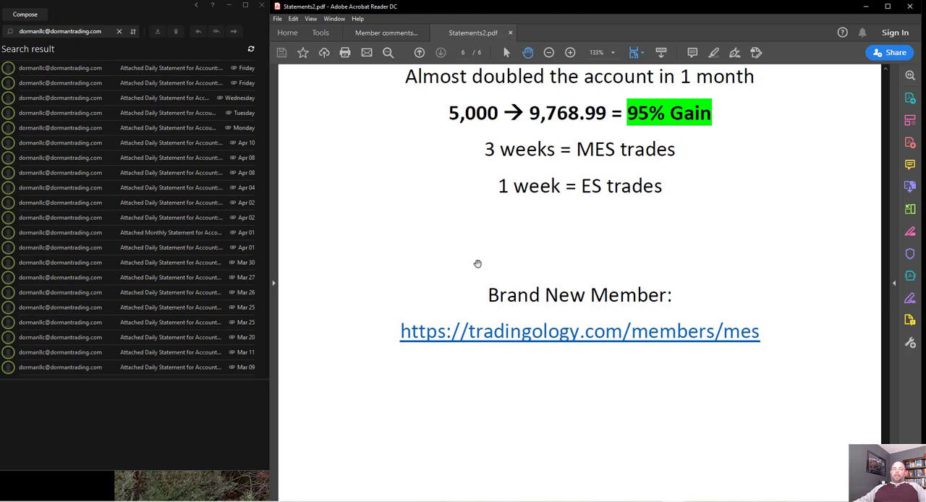